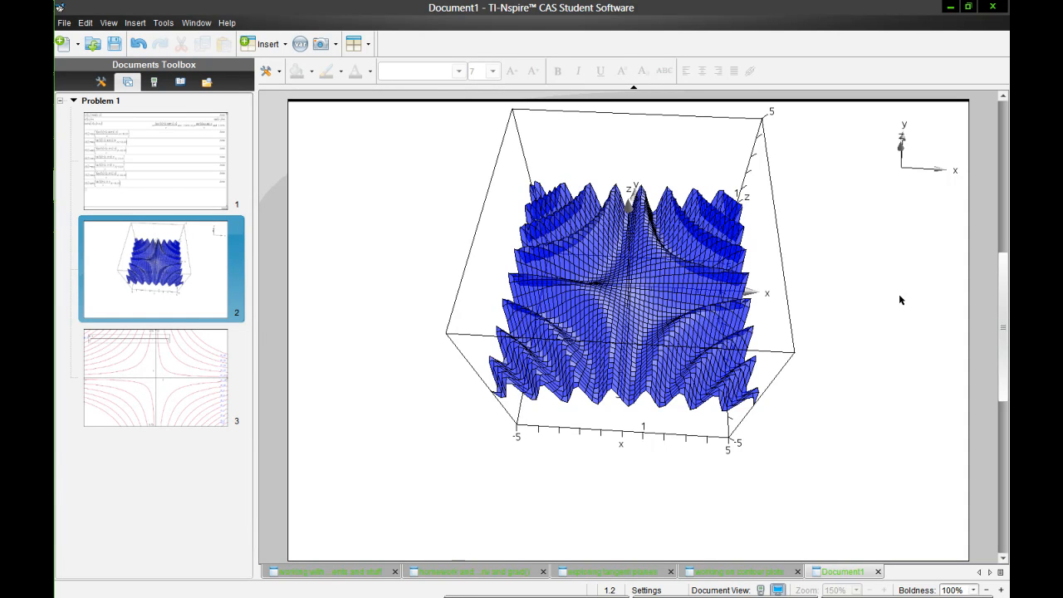
mouse_move(922, 208)
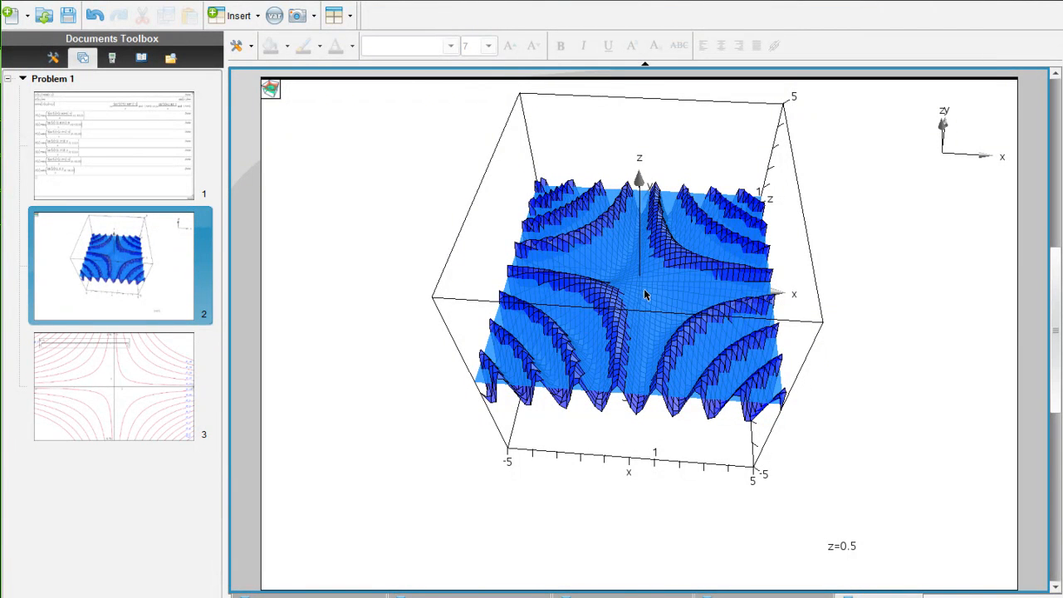
Step: Drag the z slider on the contour page to reveal the f2 curves, then start a new document
left_click(113, 384)
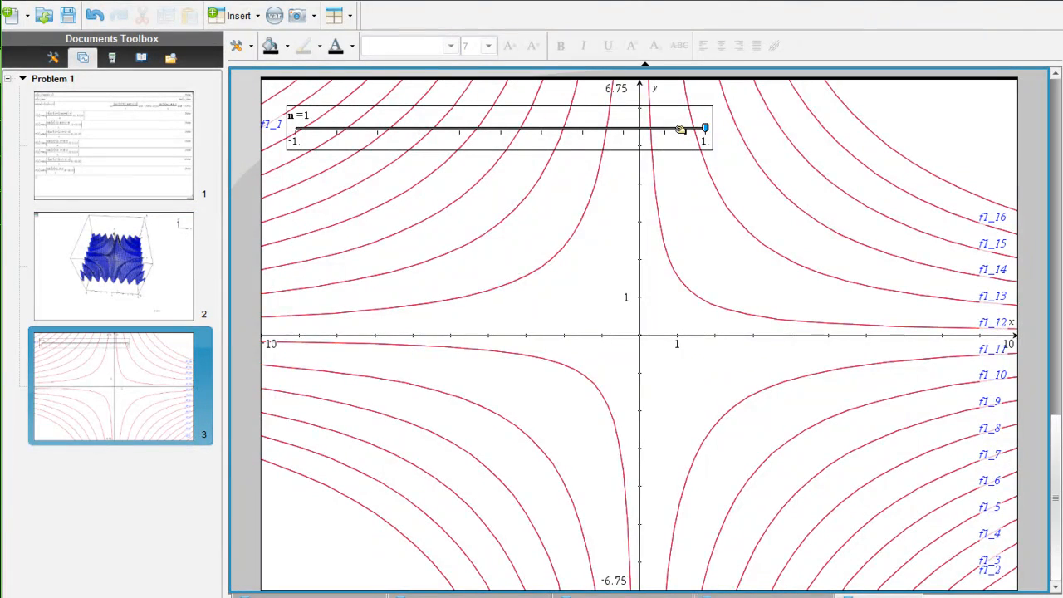
left_click_drag(704, 128, 684, 127)
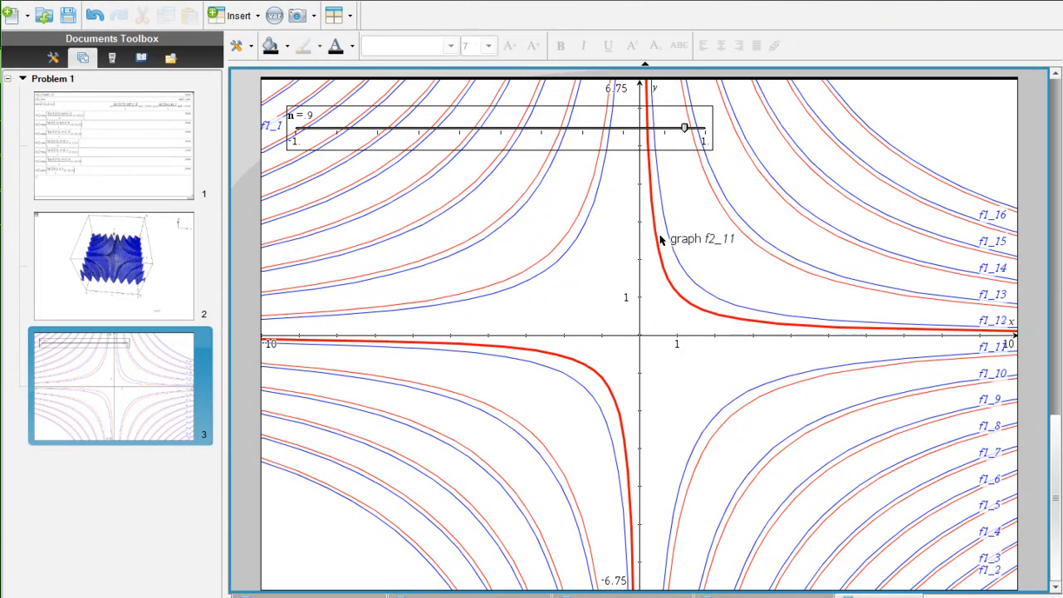
left_click(113, 264)
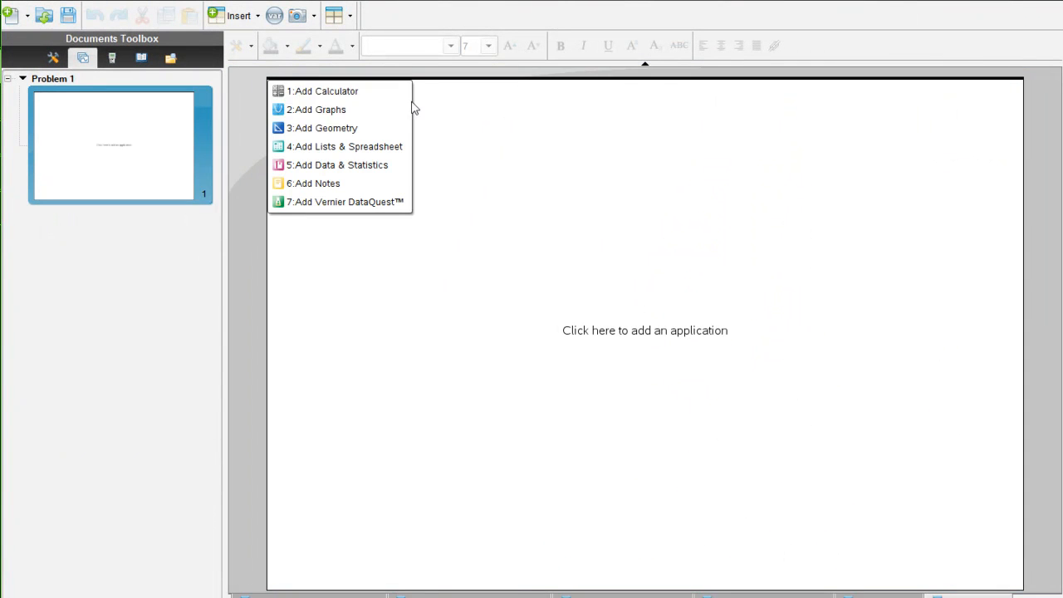
Step: Graph z1(x,y)=sin(x·y) in 3D, rotate the surface, and bring up its appearance options
left_click(316, 109)
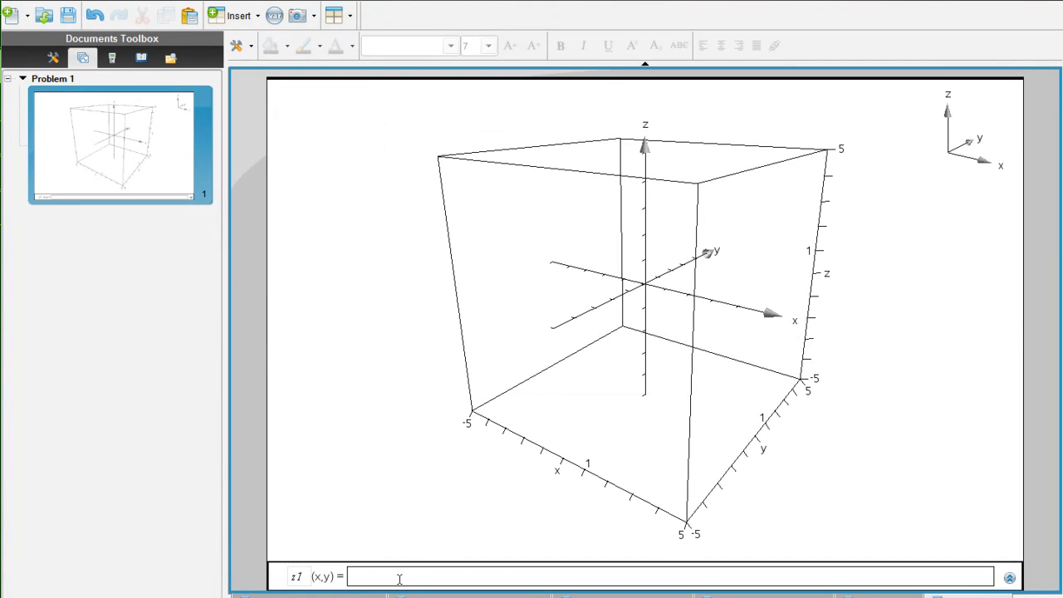
type("sin(x,y)")
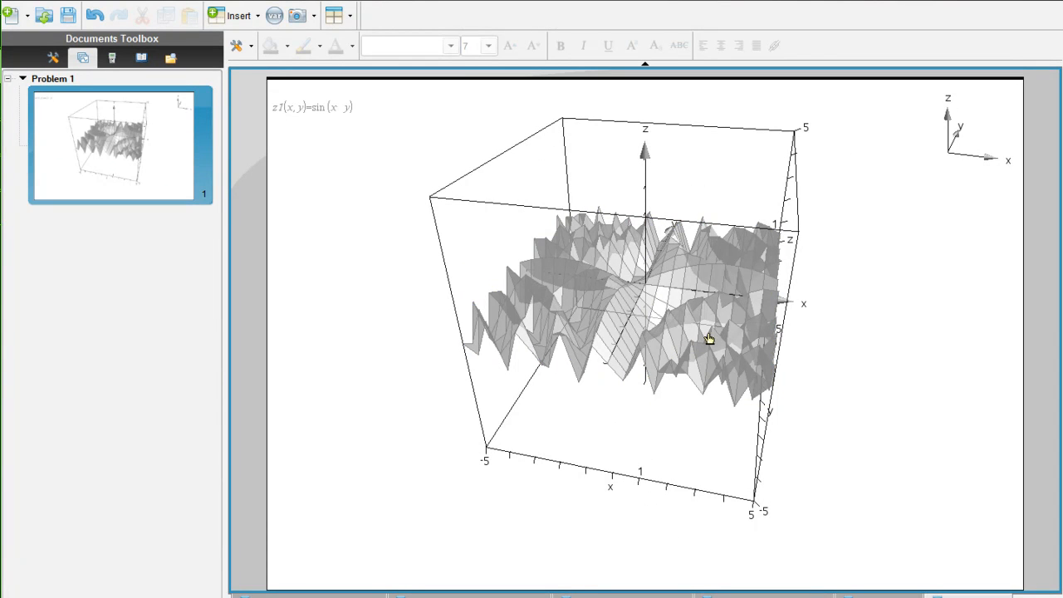
left_click_drag(708, 338, 687, 372)
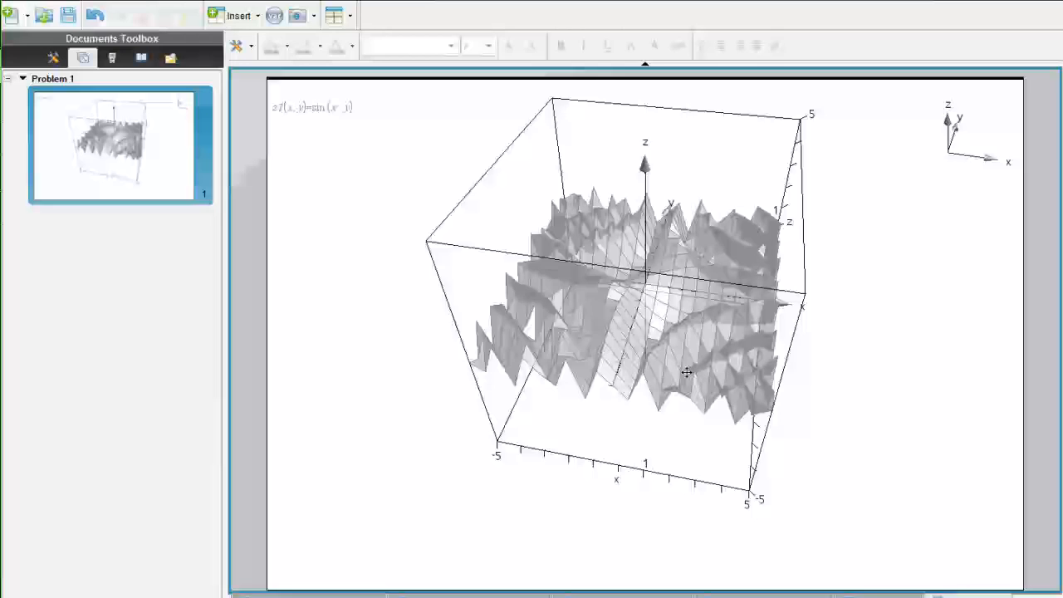
right_click(687, 372)
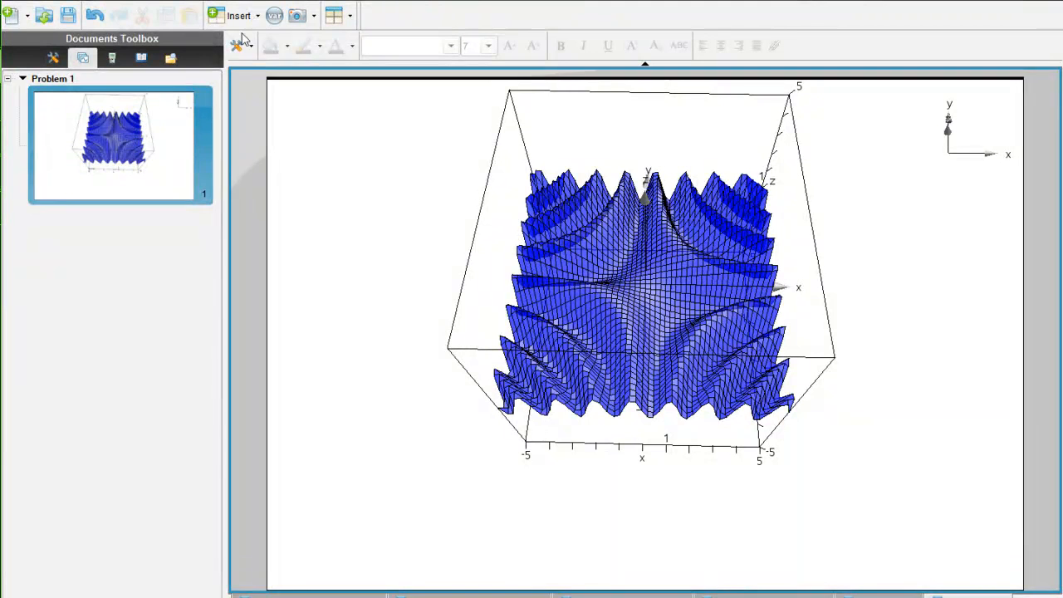
Step: Insert a Calculator page and enter z1(x,y), which evaluates to sin(x·y)
left_click(239, 15)
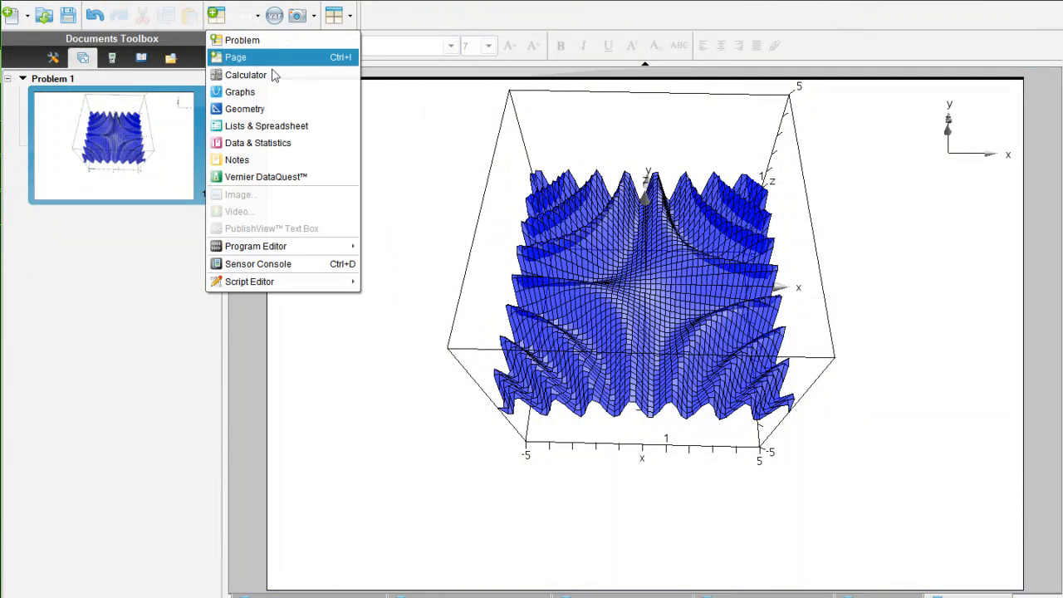
left_click(237, 159)
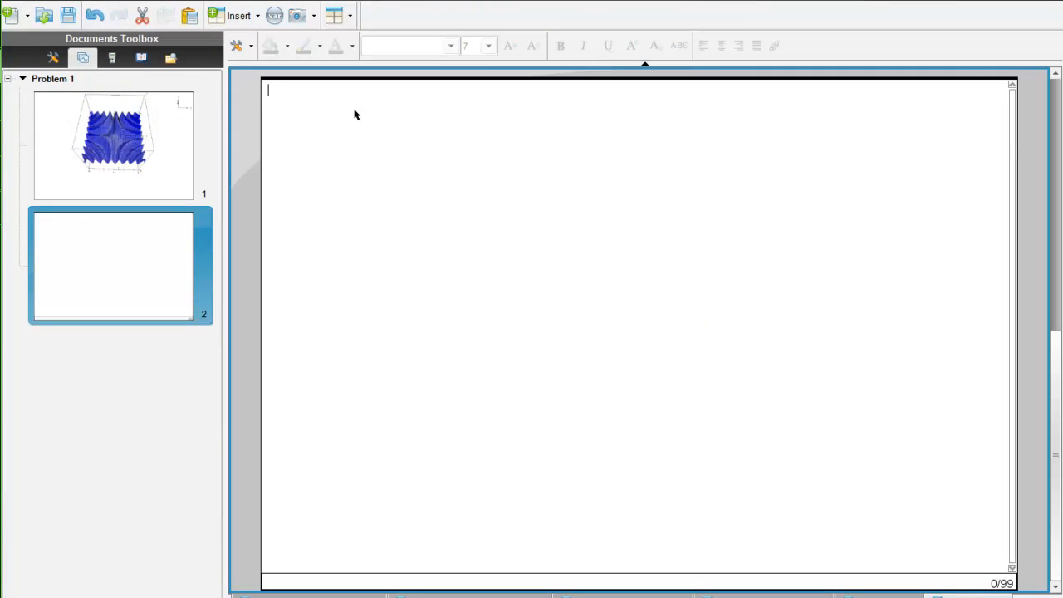
type("z1(x,y")
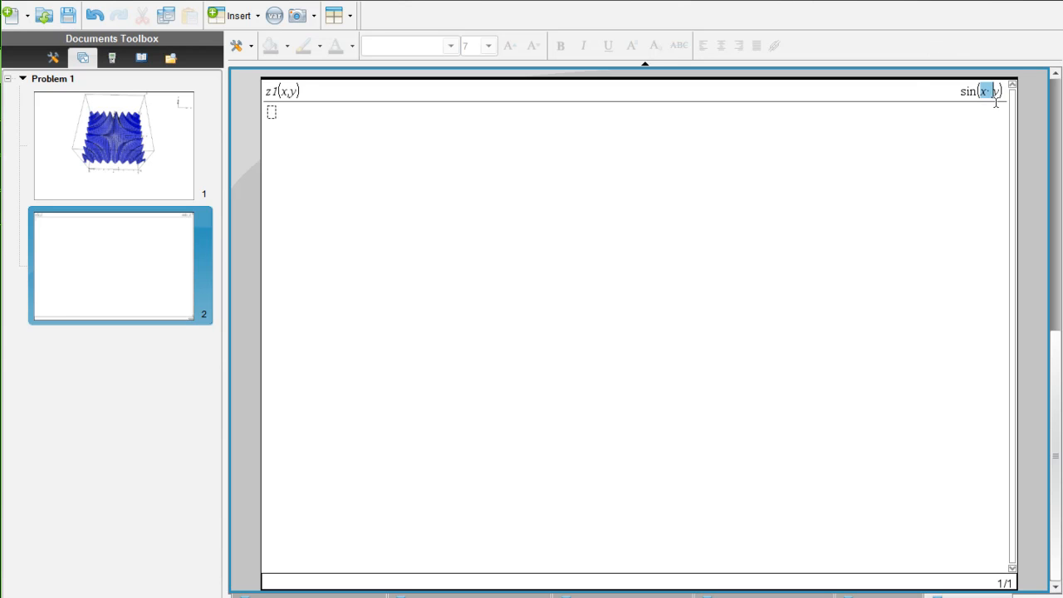
mouse_move(995, 127)
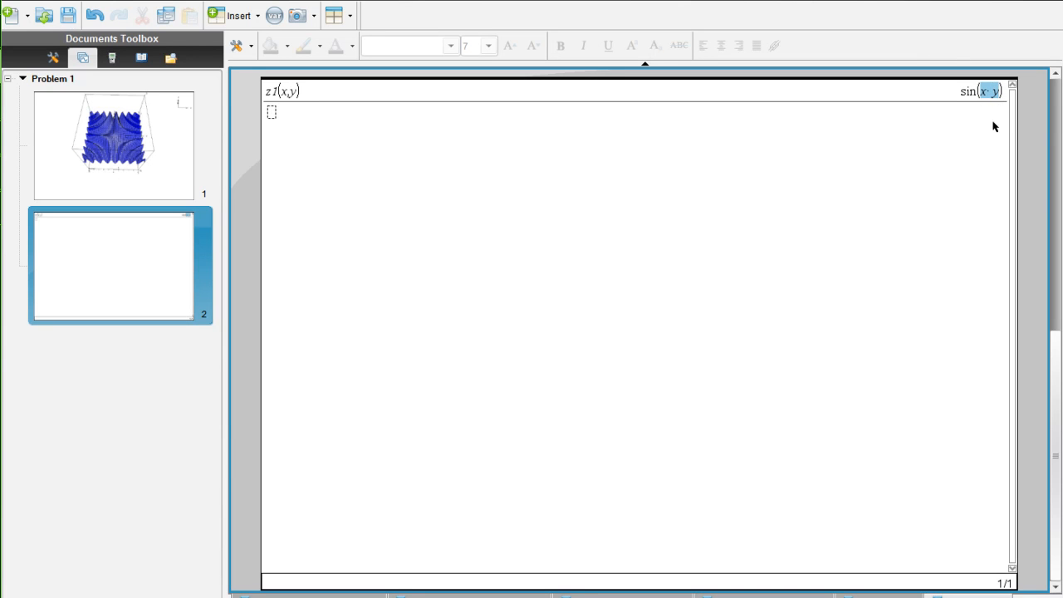
mouse_move(347, 107)
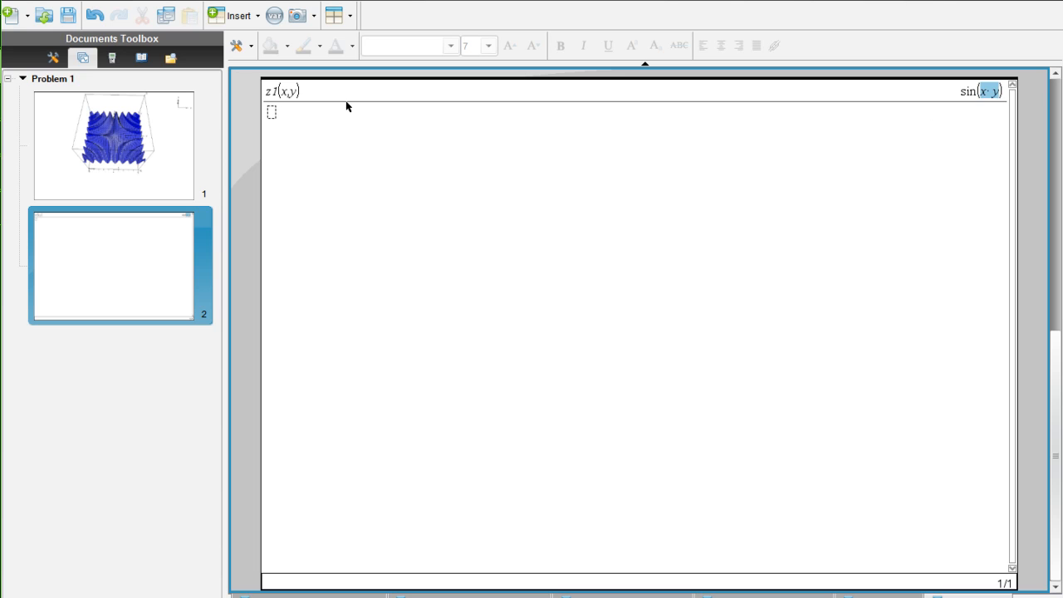
mouse_move(931, 116)
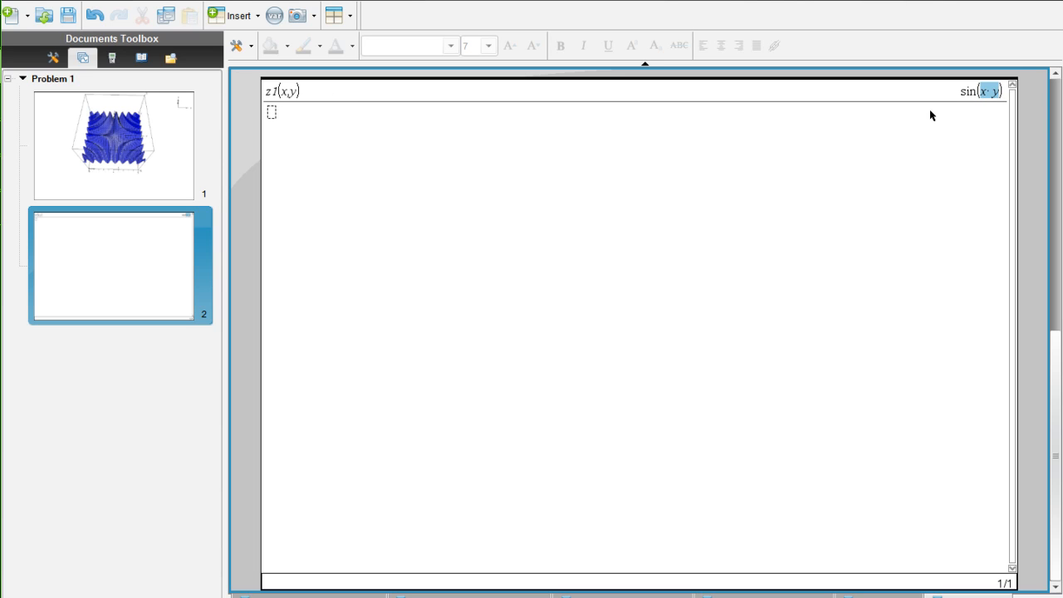
mouse_move(958, 151)
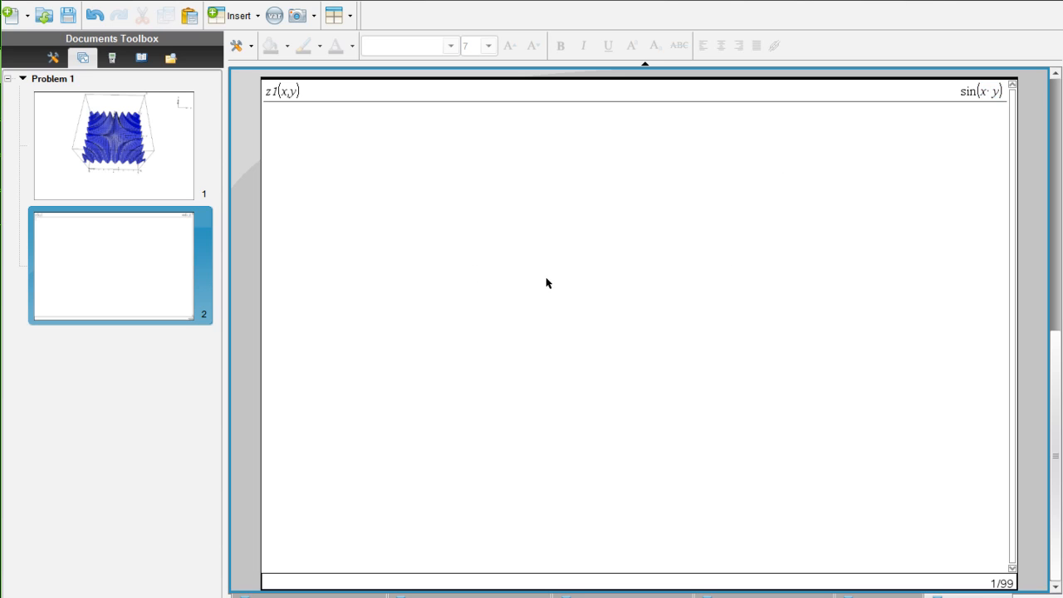
mouse_move(408, 267)
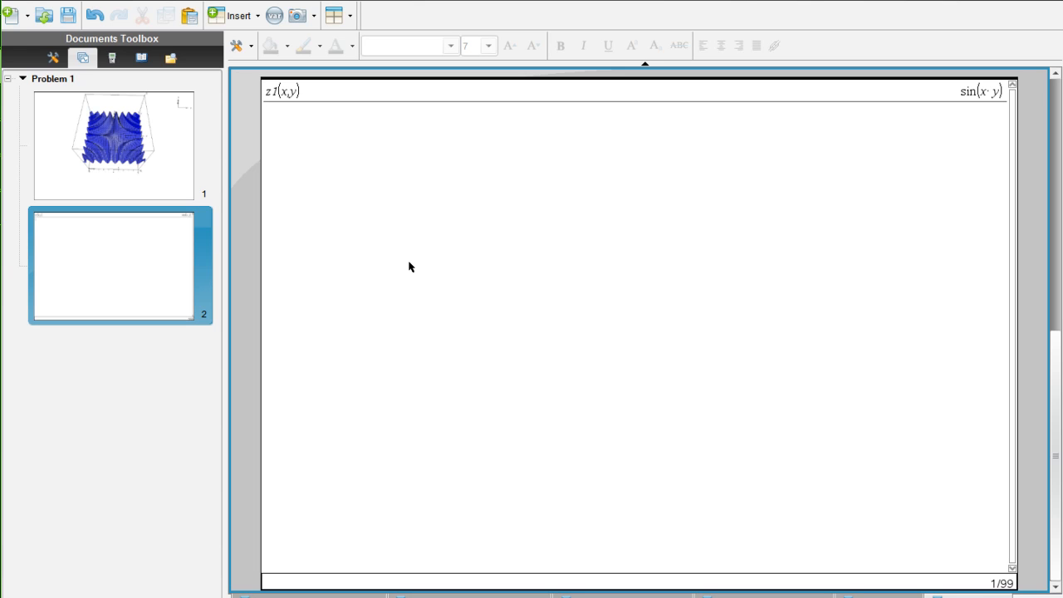
Step: Enter solve(z1(x,y)=z,y) to get y in terms of arcsine of z, n1 and x
type("solve(z1(x,y")
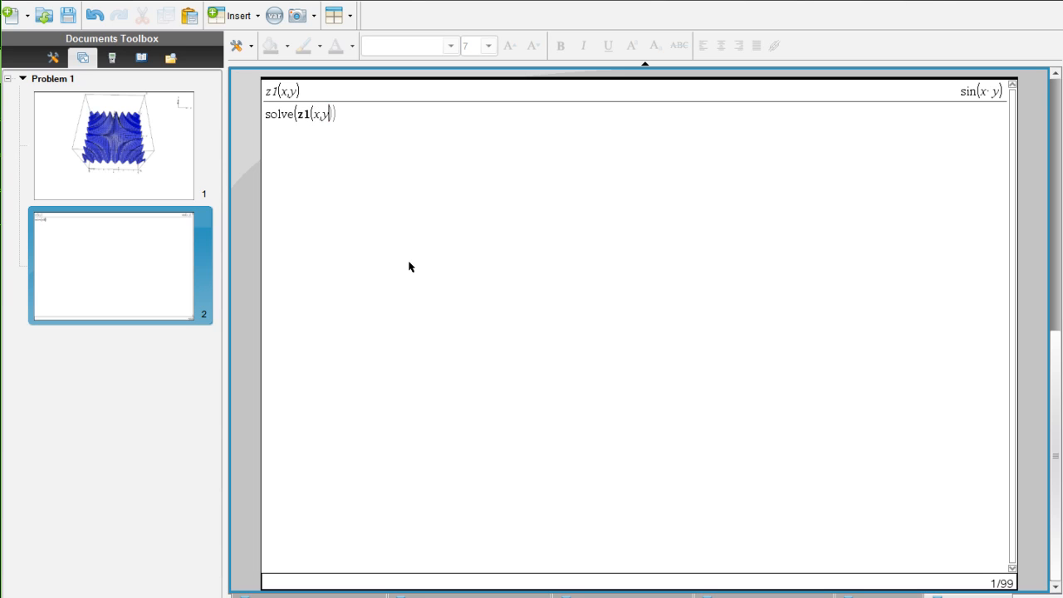
type("=")
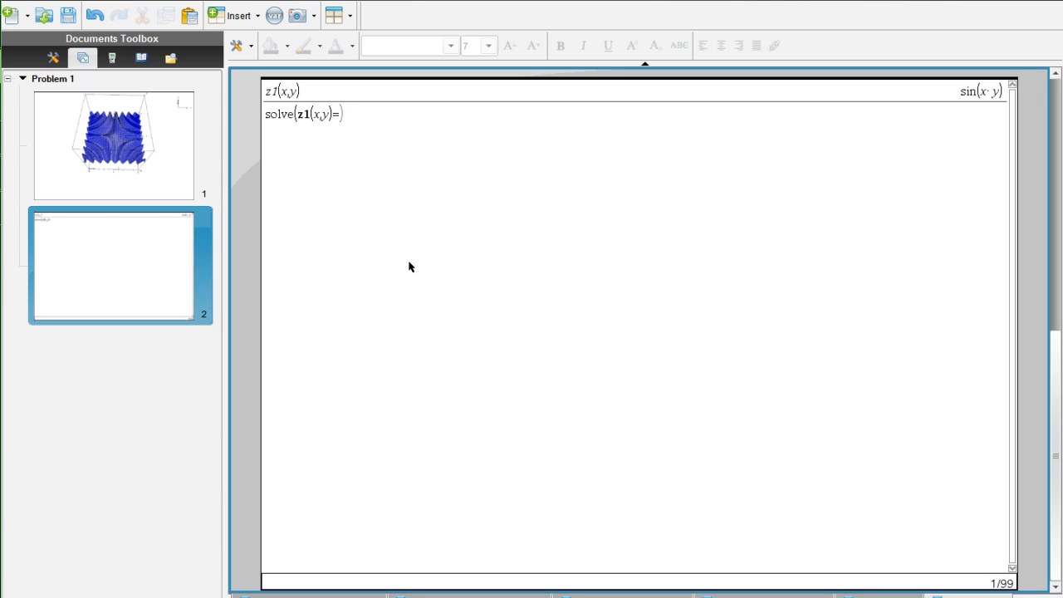
type("z")
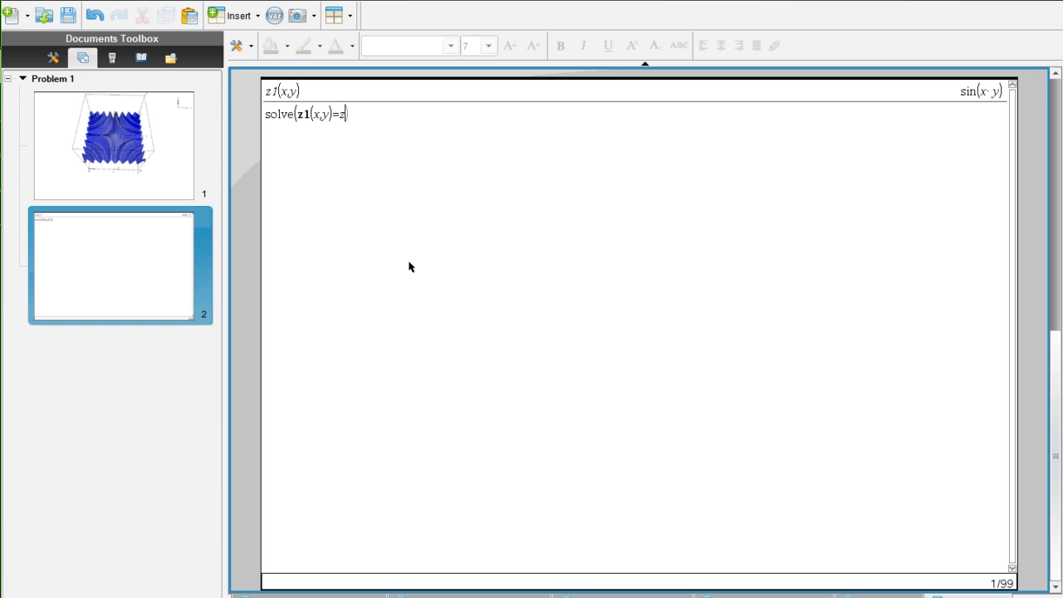
type(",")
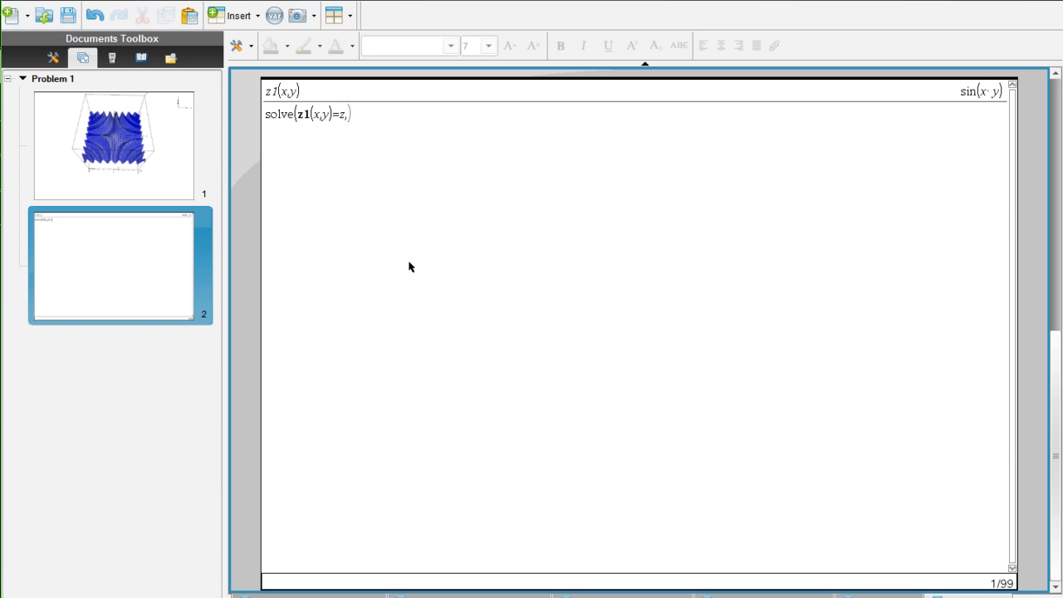
type("y)")
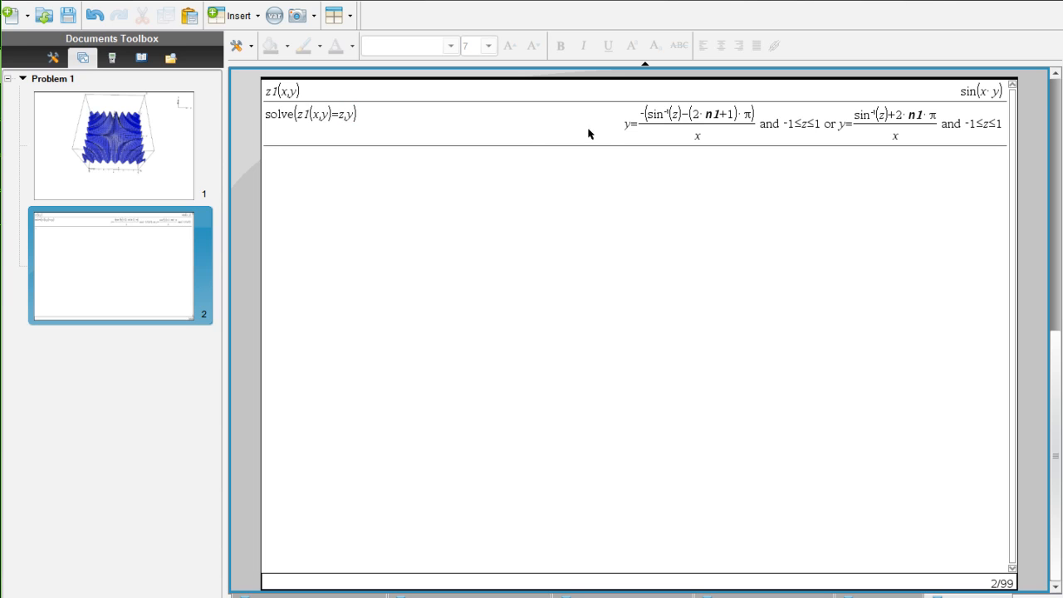
mouse_move(895, 133)
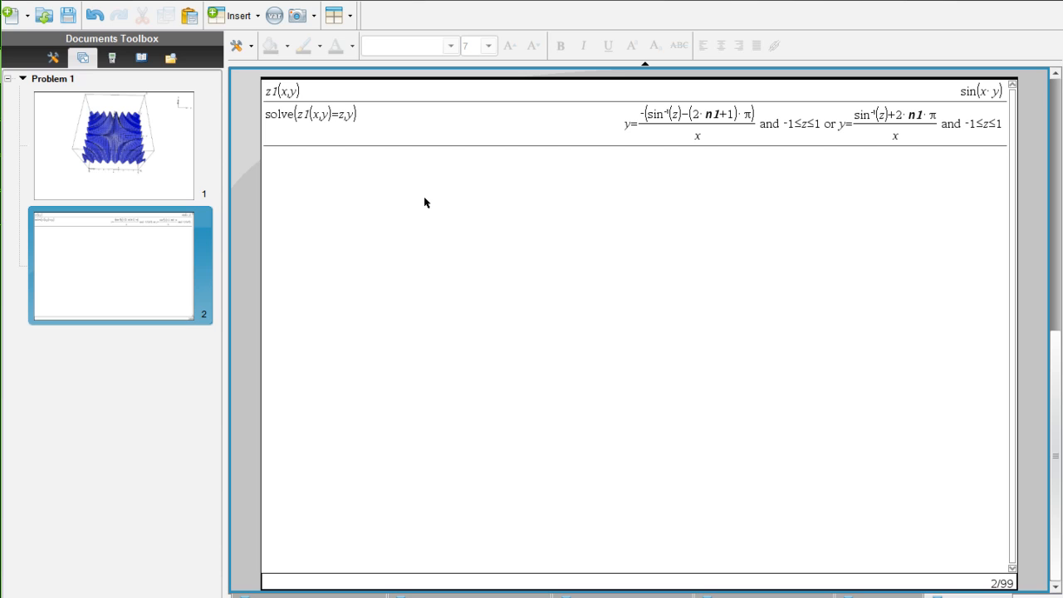
Step: Begin f1(x):= with the first solve solution pasted in and its n1 term selected
type("f1(")
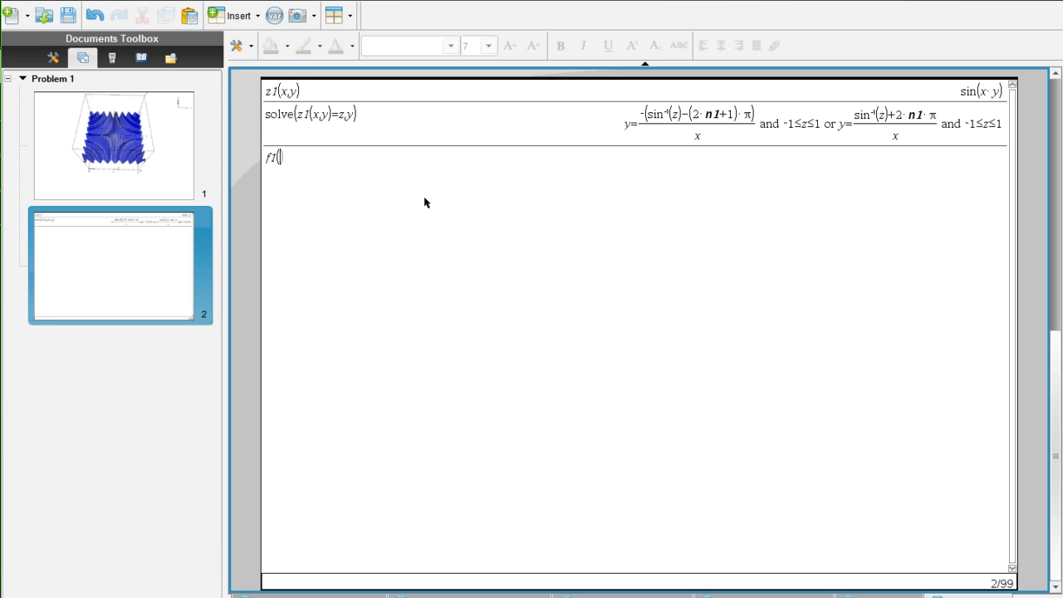
type("x")
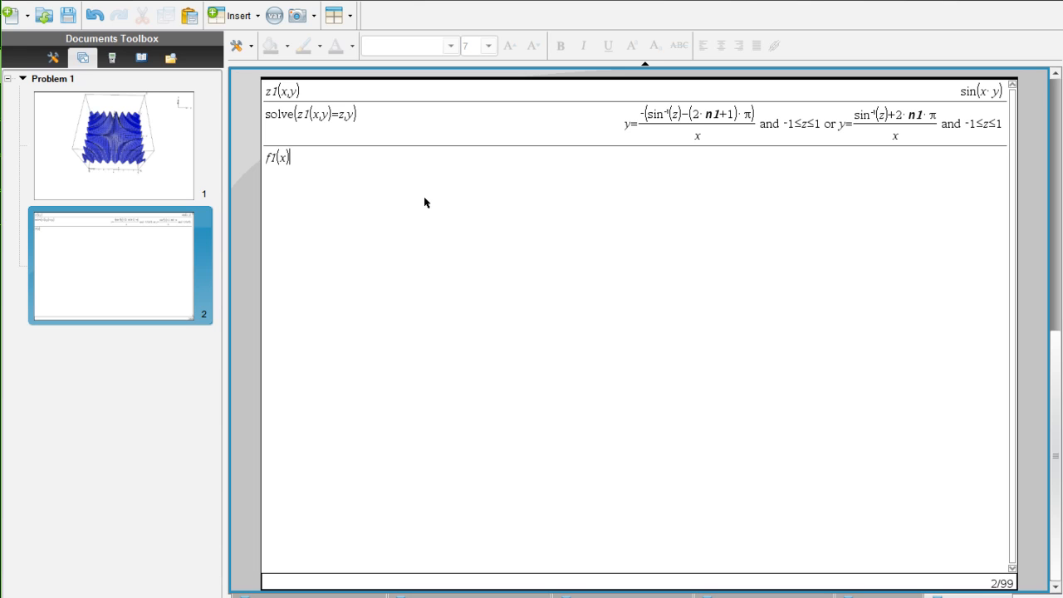
type(":=")
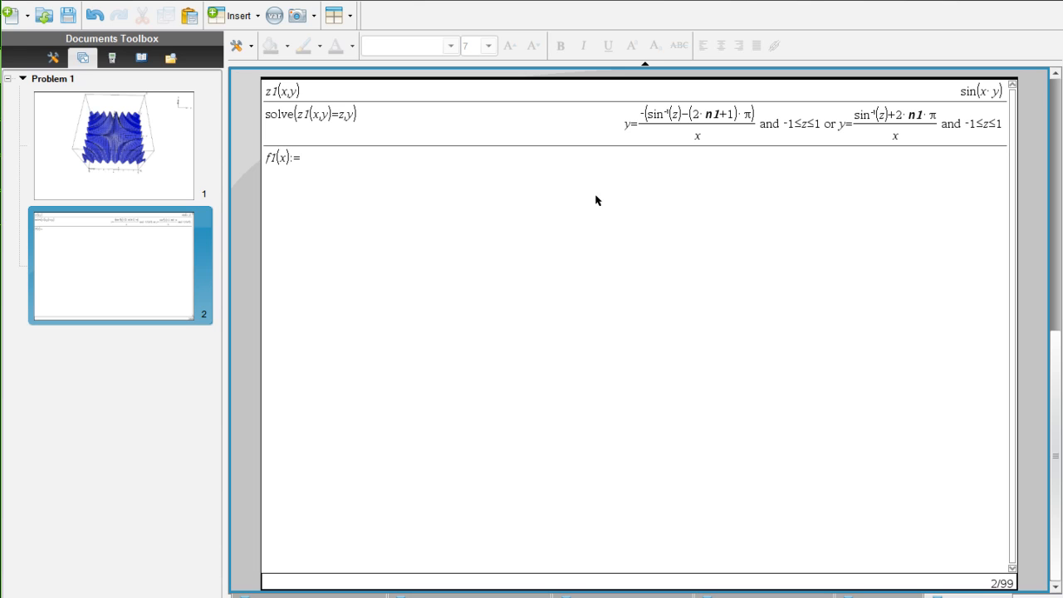
left_click(696, 123)
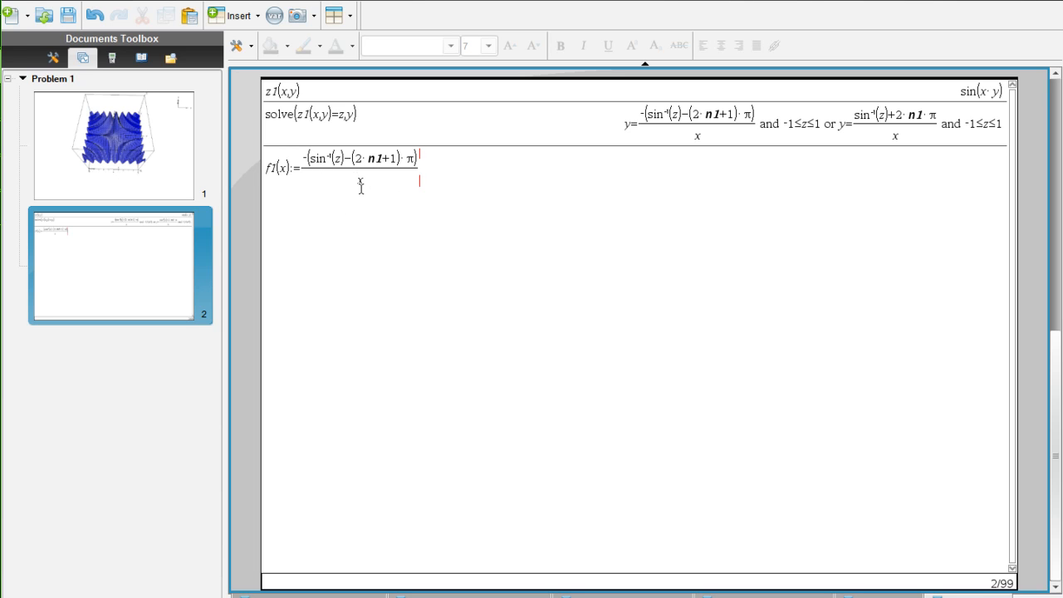
mouse_move(371, 187)
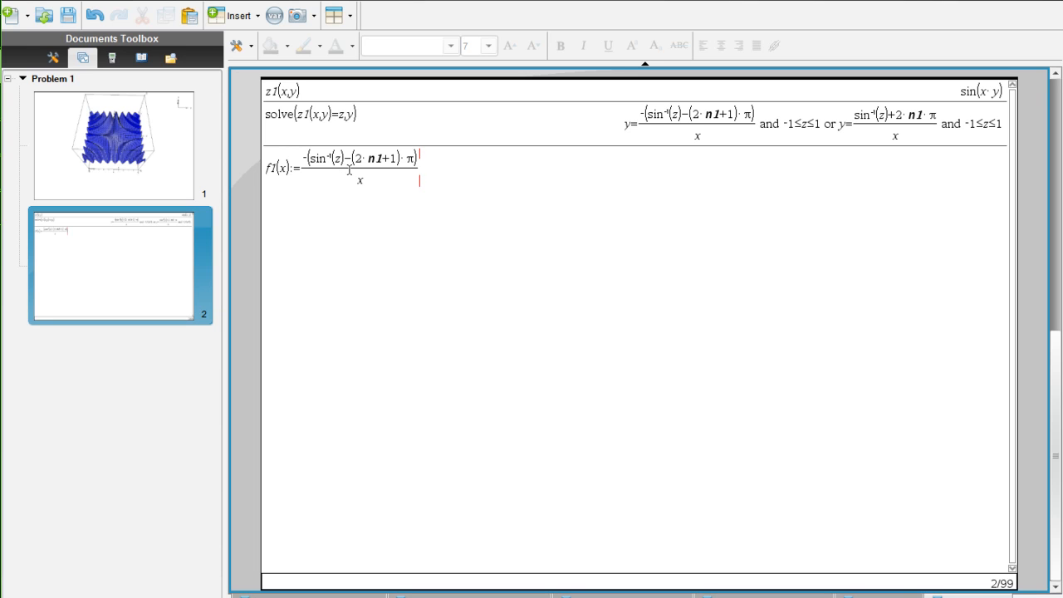
double_click(358, 179)
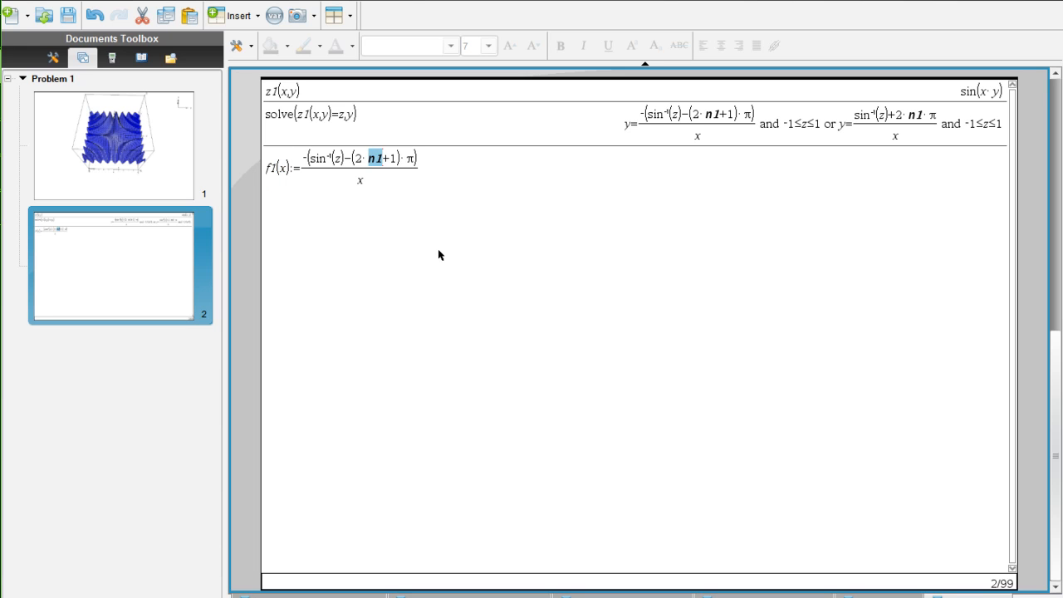
mouse_move(104, 158)
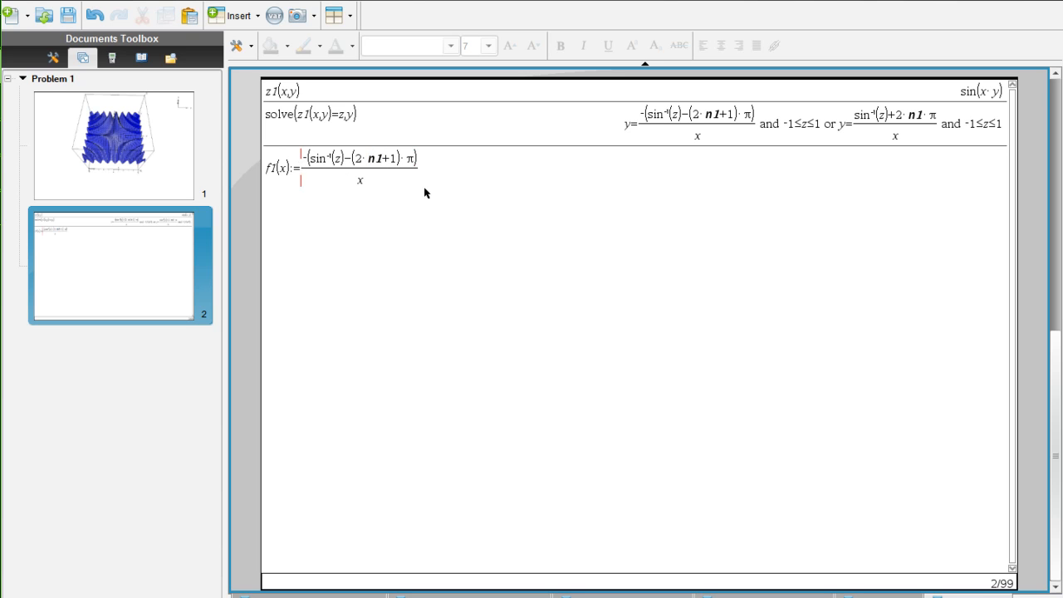
Step: Wrap f1's solution expression in seq over the index from -10 to 10
type("seq(")
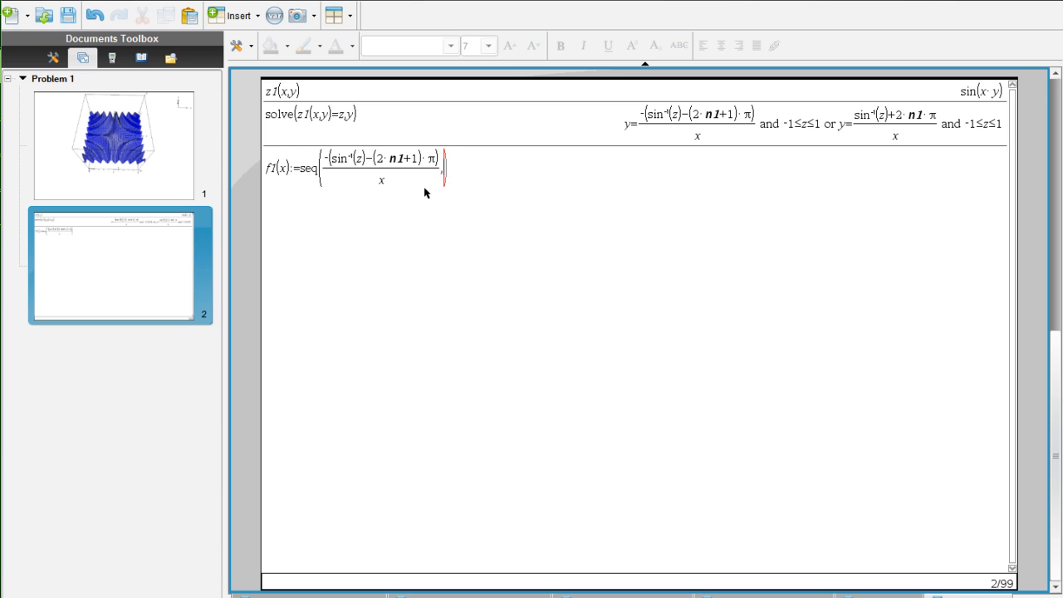
type(",n1,-1[[")
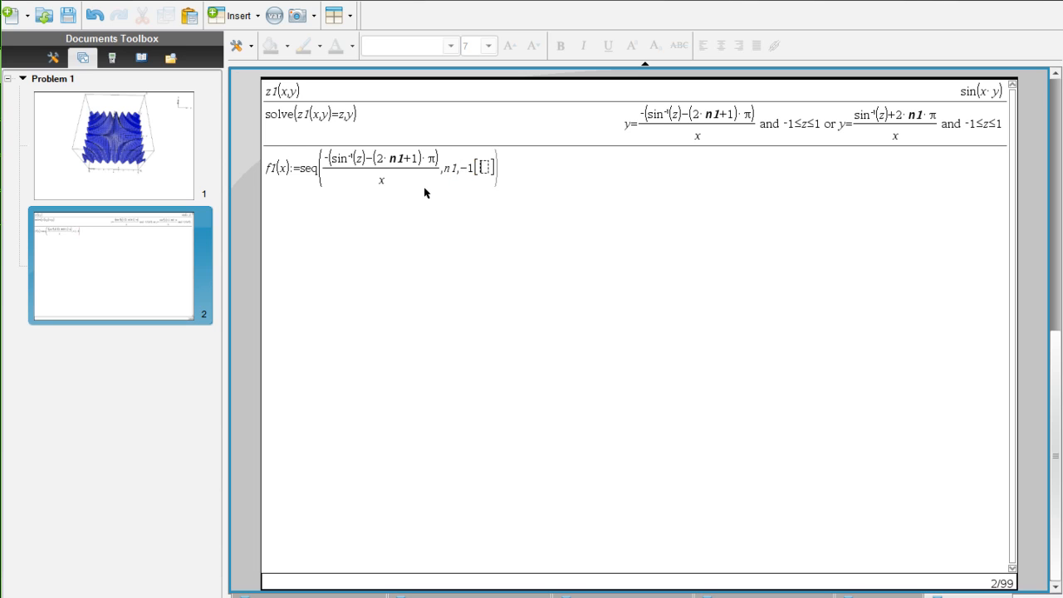
type("10,10")
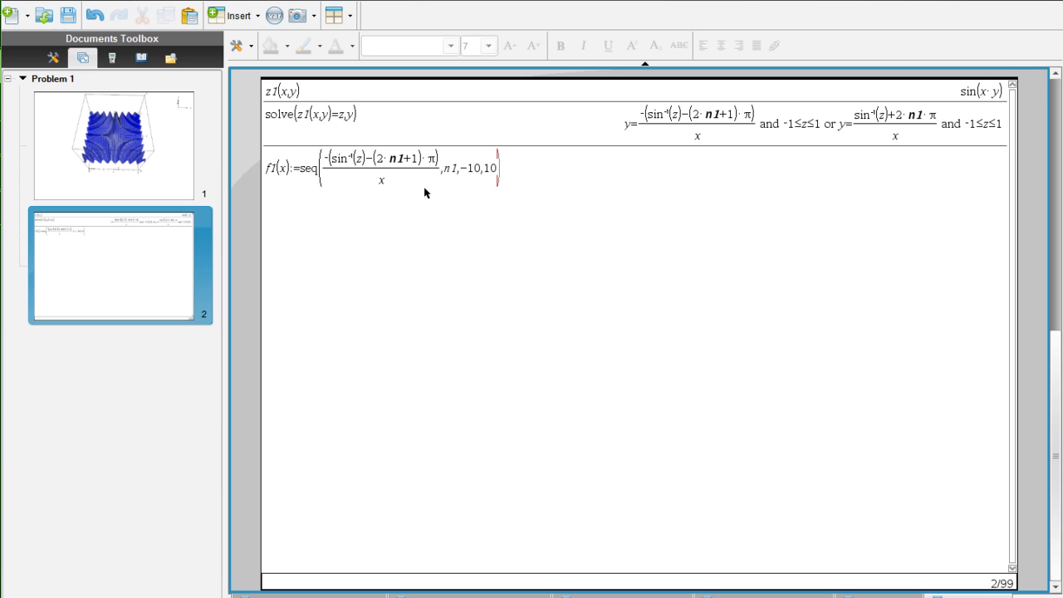
double_click(399, 157)
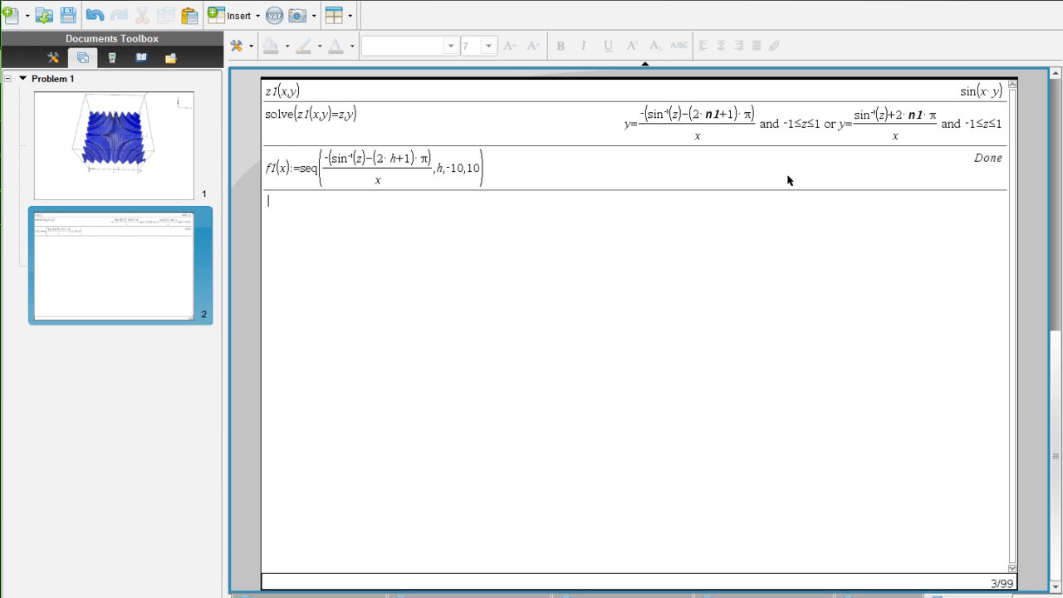
mouse_move(493, 335)
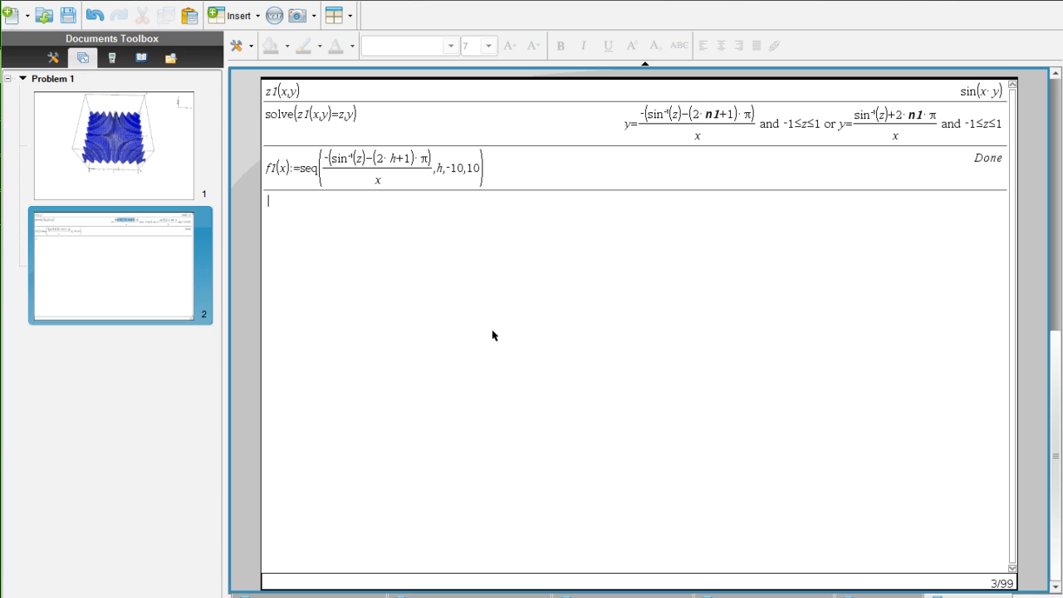
Step: Define f2(x):=seq((sin⁻¹(z)+2·h·π)/x,h,-10,10) from the second solution
type("f2(x)")
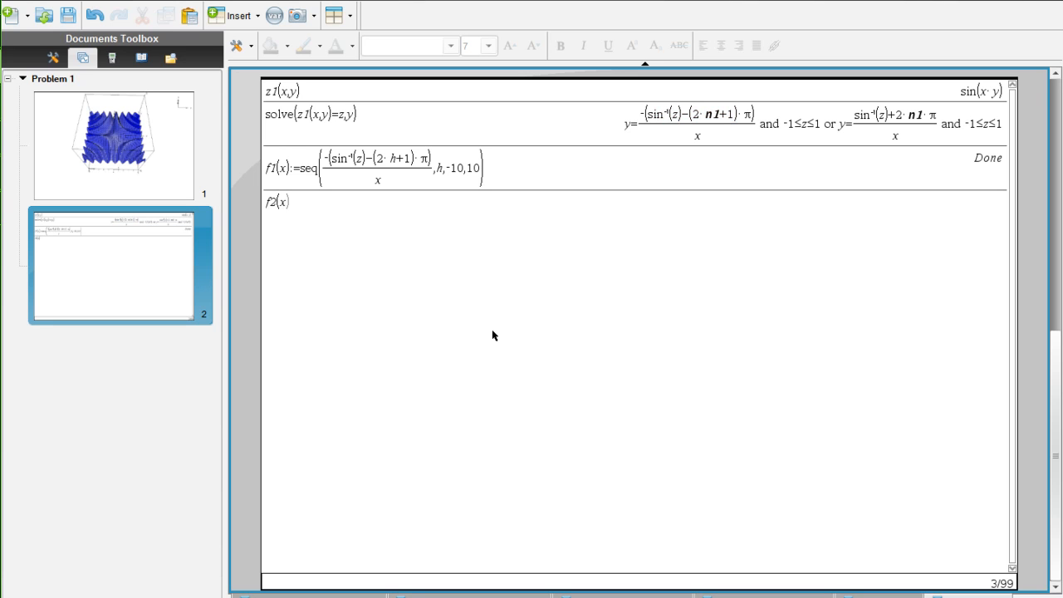
type(":=seq")
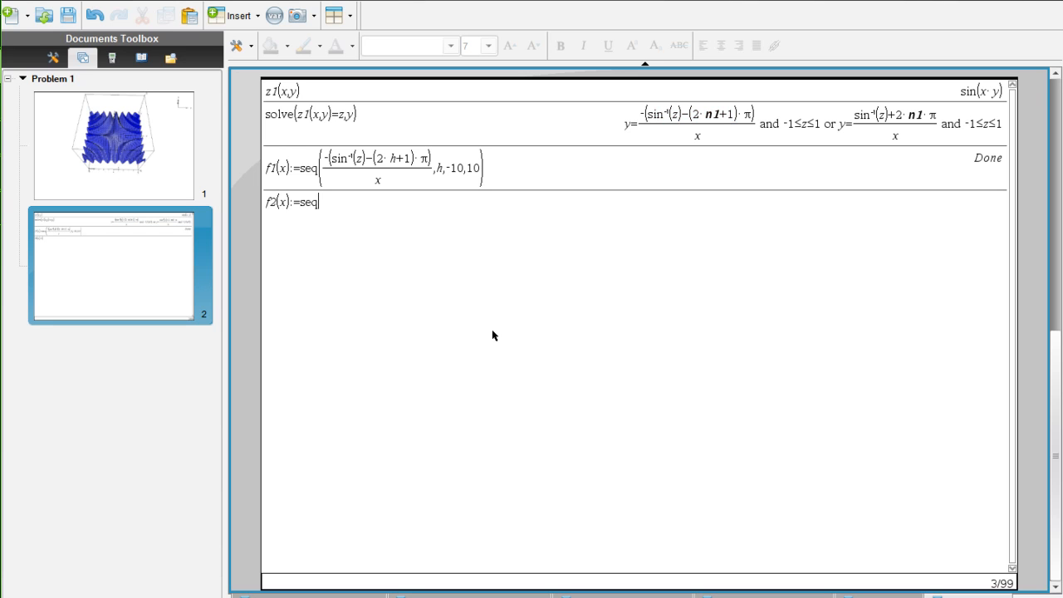
type("((sin⁻¹(z)+2·n1·π)/x,")
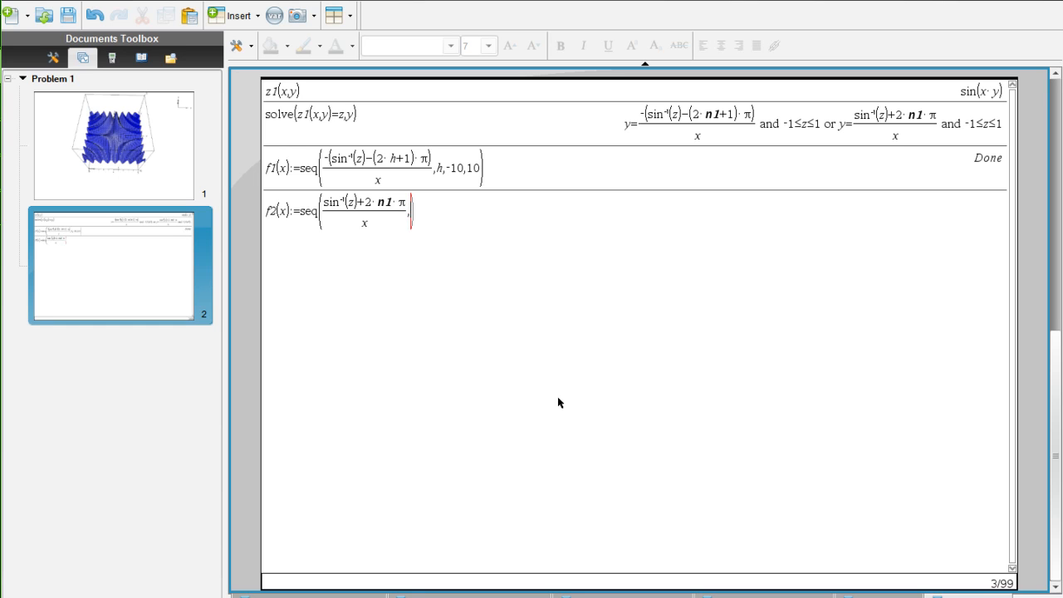
type(",h,")
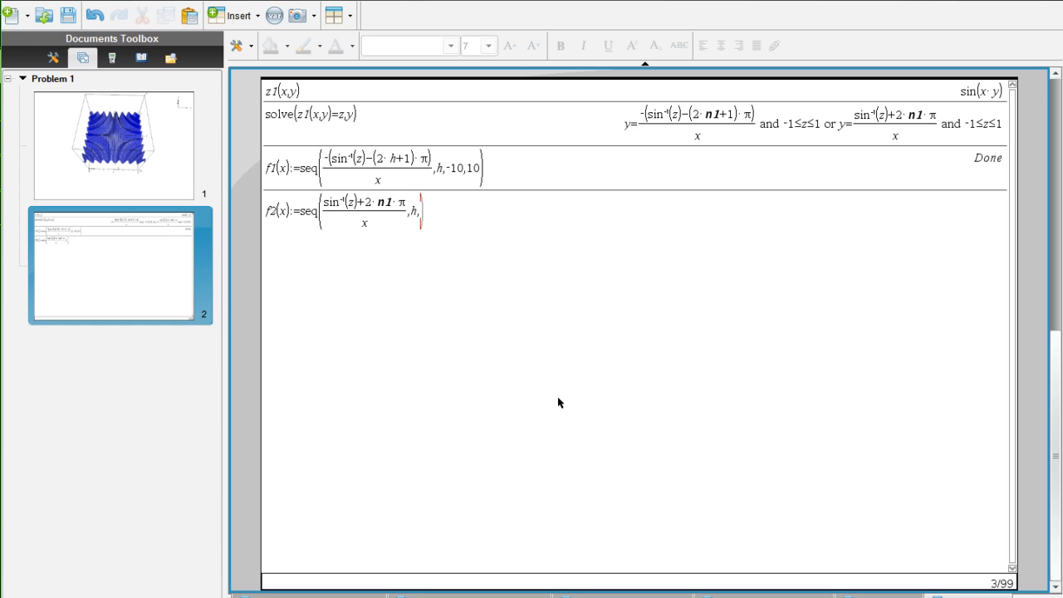
type("-10,10")
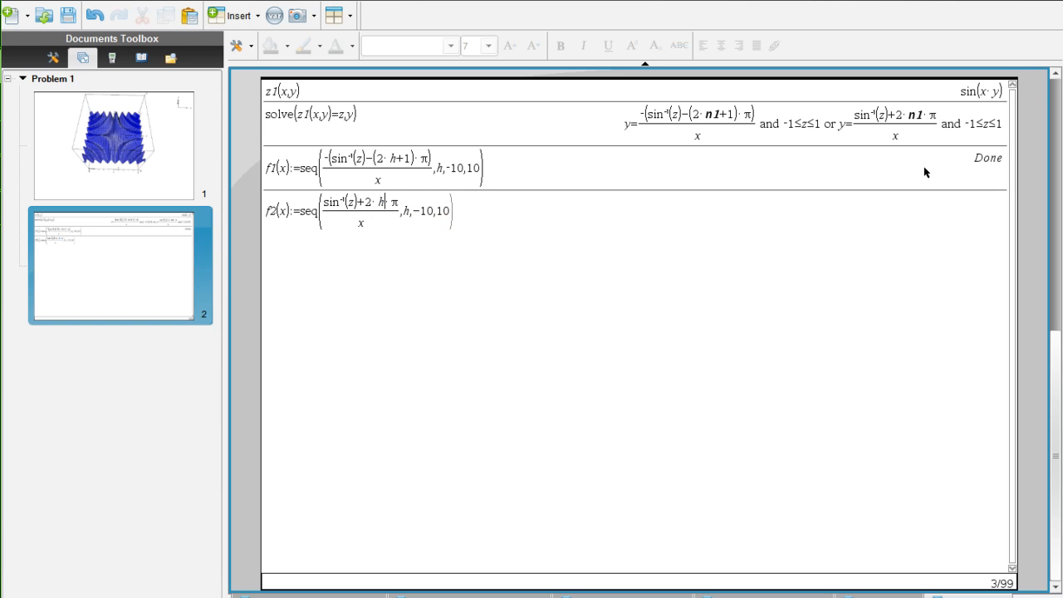
key("Enter")
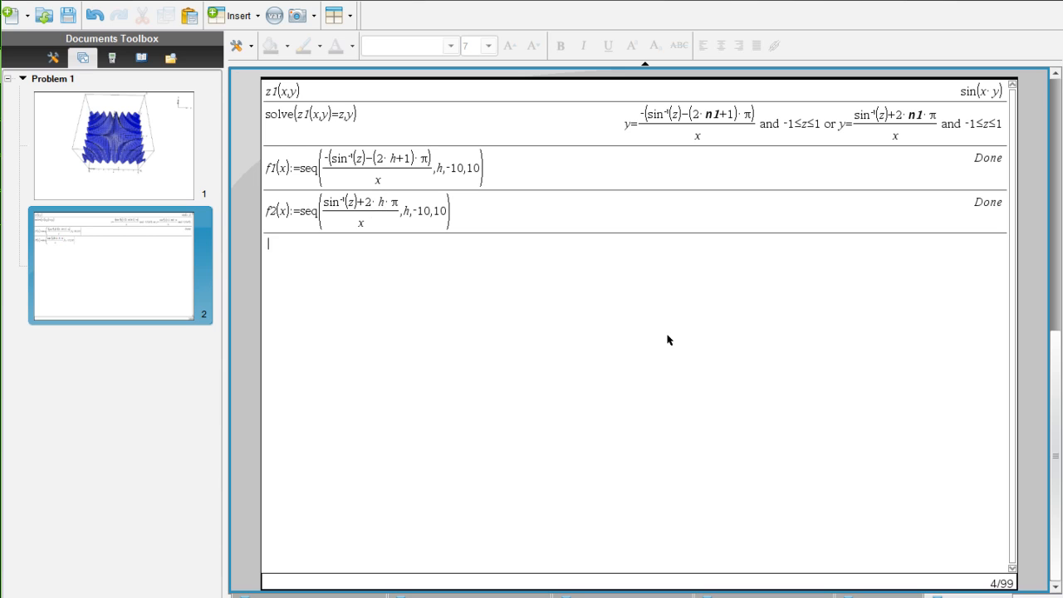
mouse_move(290, 344)
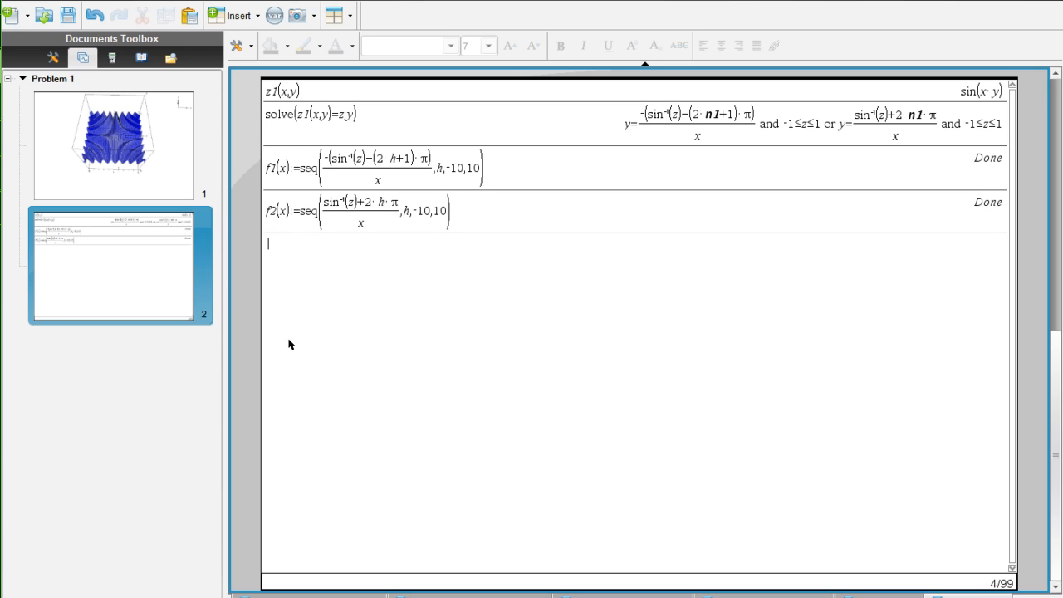
mouse_move(228, 47)
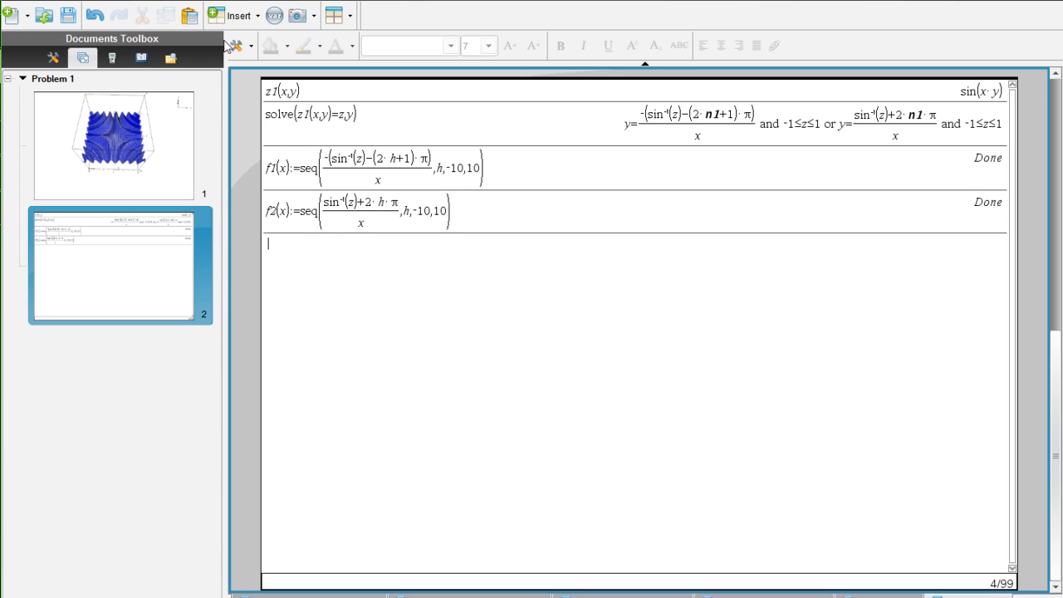
Step: Add a Graphs page as page 3 of the problem and bring up its Actions menu
left_click(240, 15)
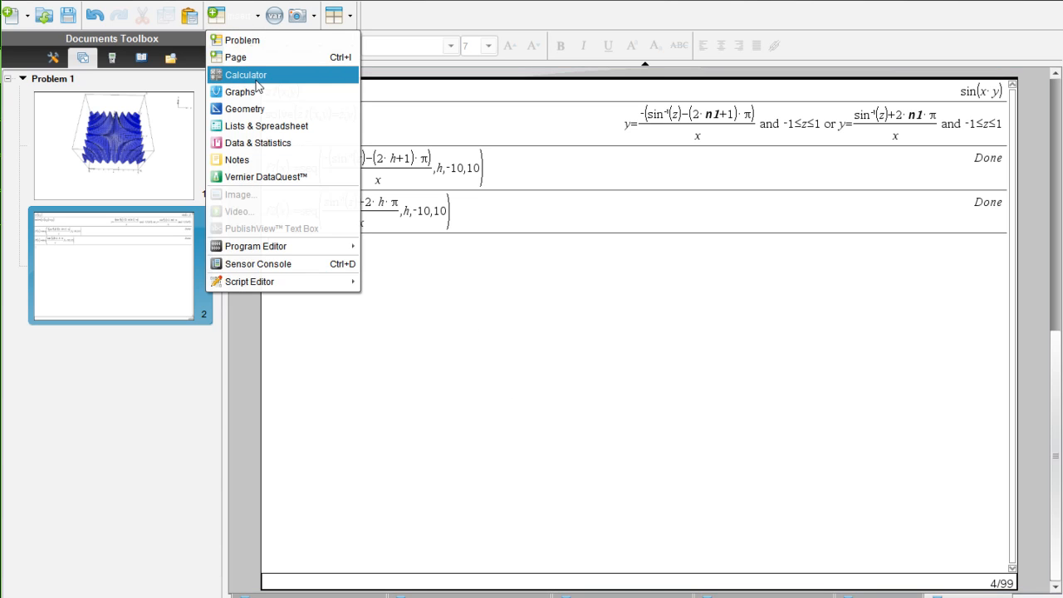
left_click(241, 91)
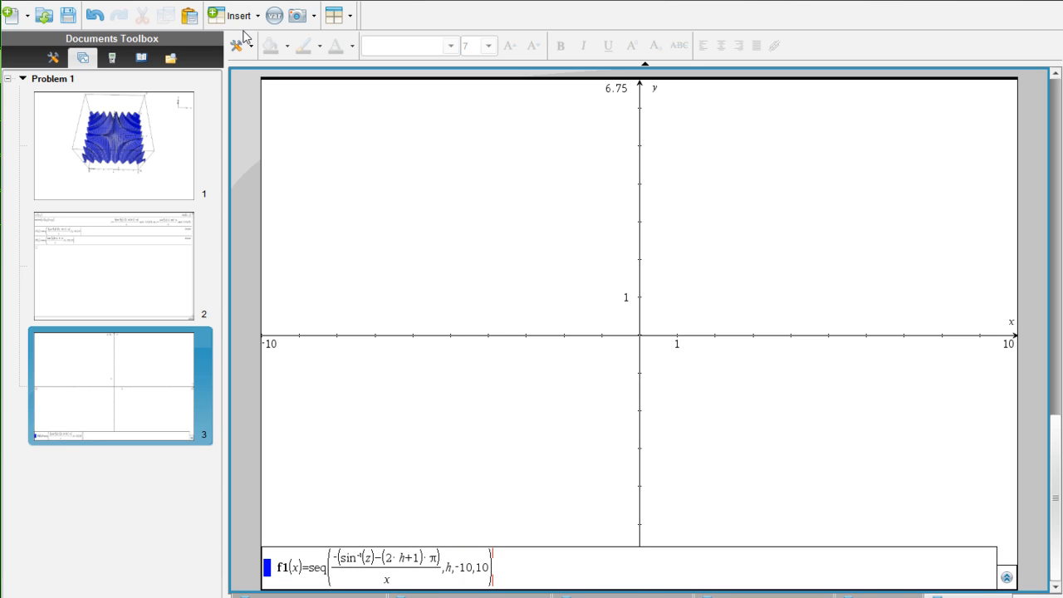
left_click(240, 46)
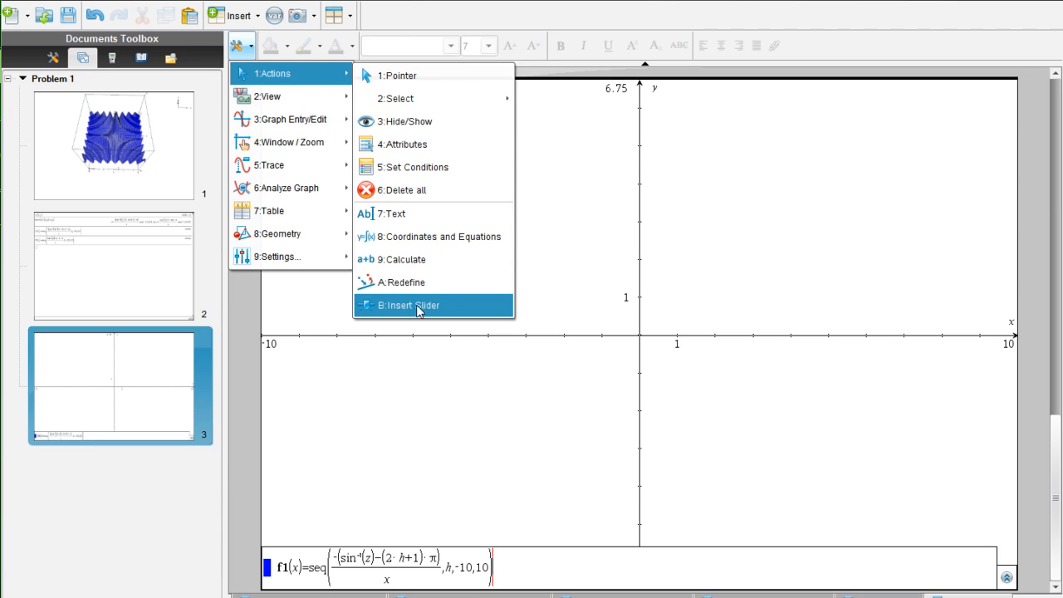
Step: Insert a slider named z spanning -1 to 1 on page 3 and adjust its value
left_click(408, 305)
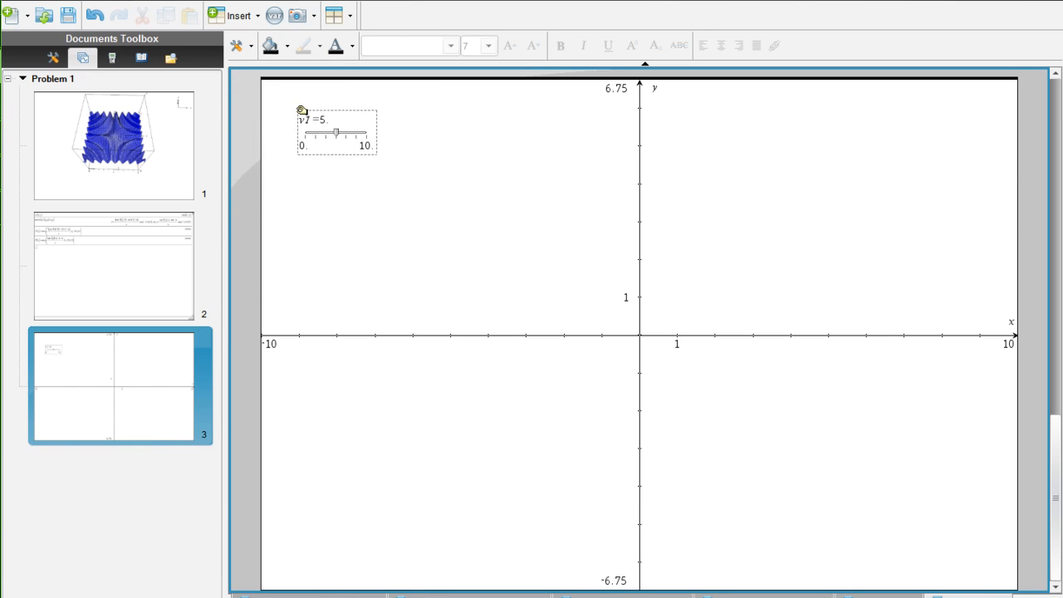
double_click(305, 120)
type("z")
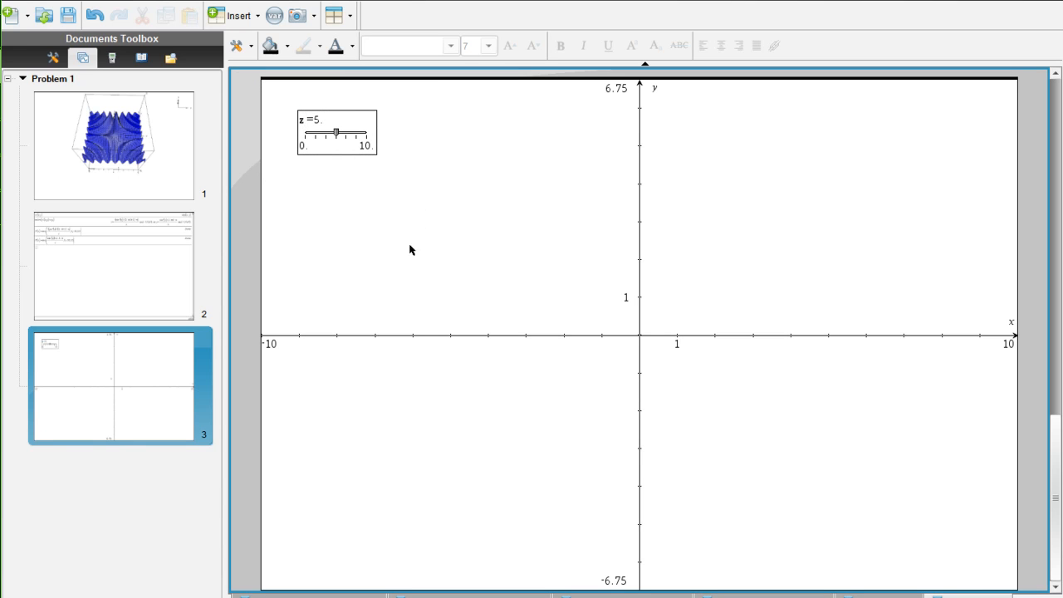
mouse_move(341, 204)
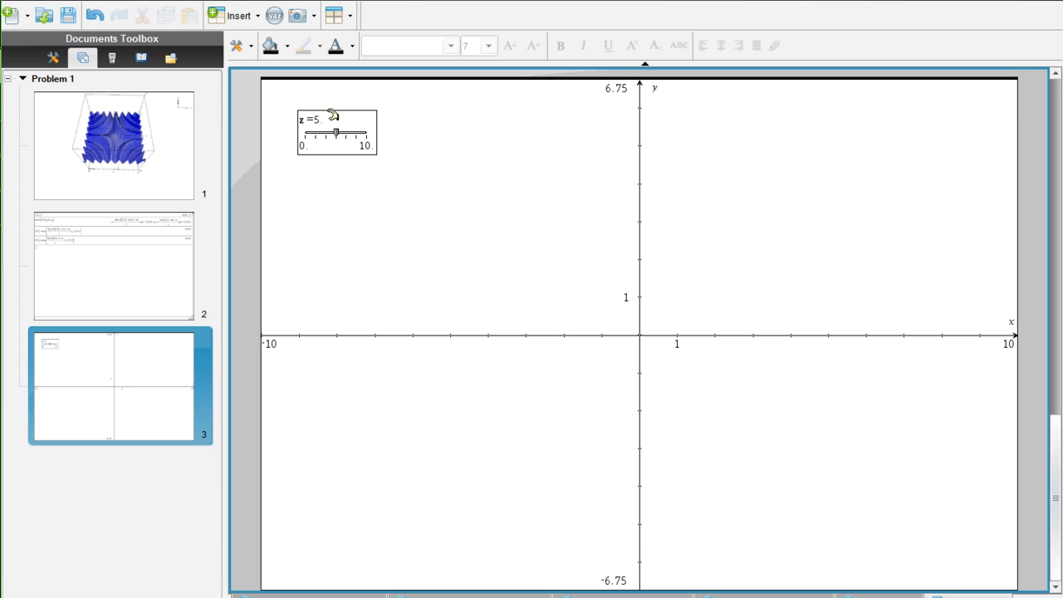
left_click(113, 264)
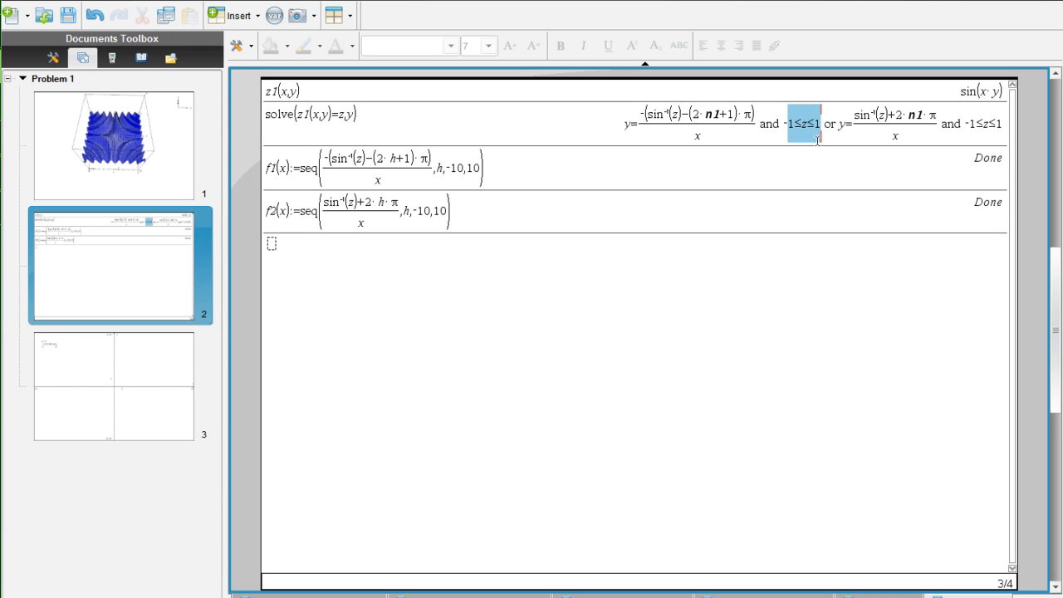
mouse_move(147, 352)
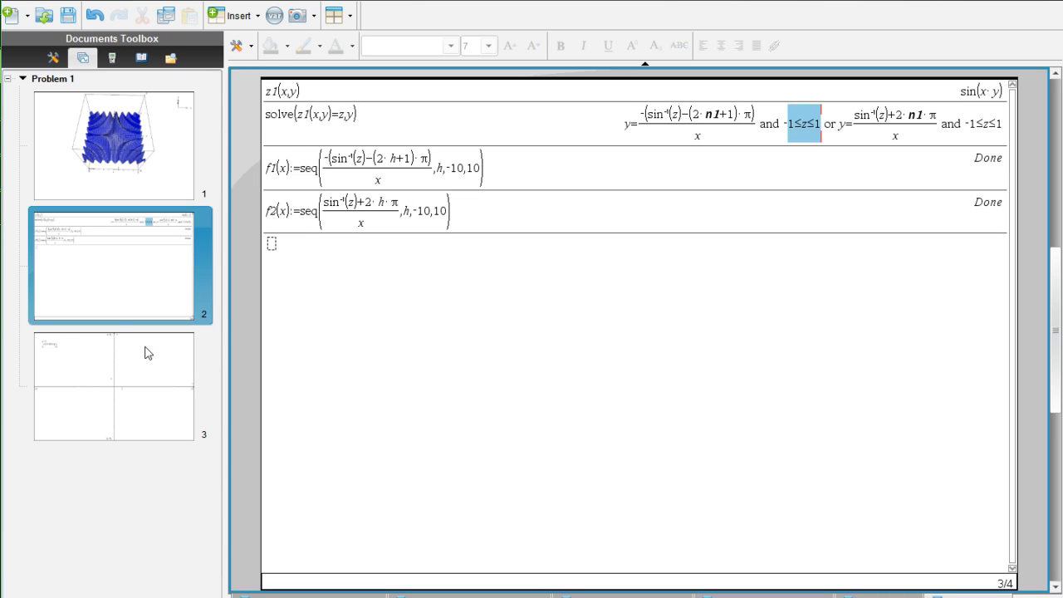
left_click(114, 384)
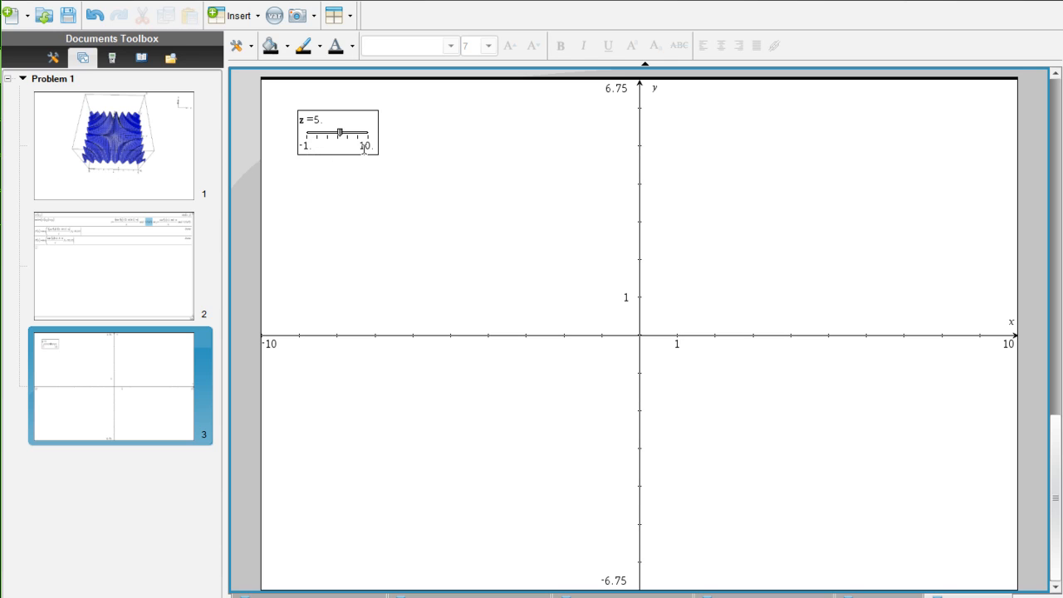
left_click_drag(338, 135, 366, 143)
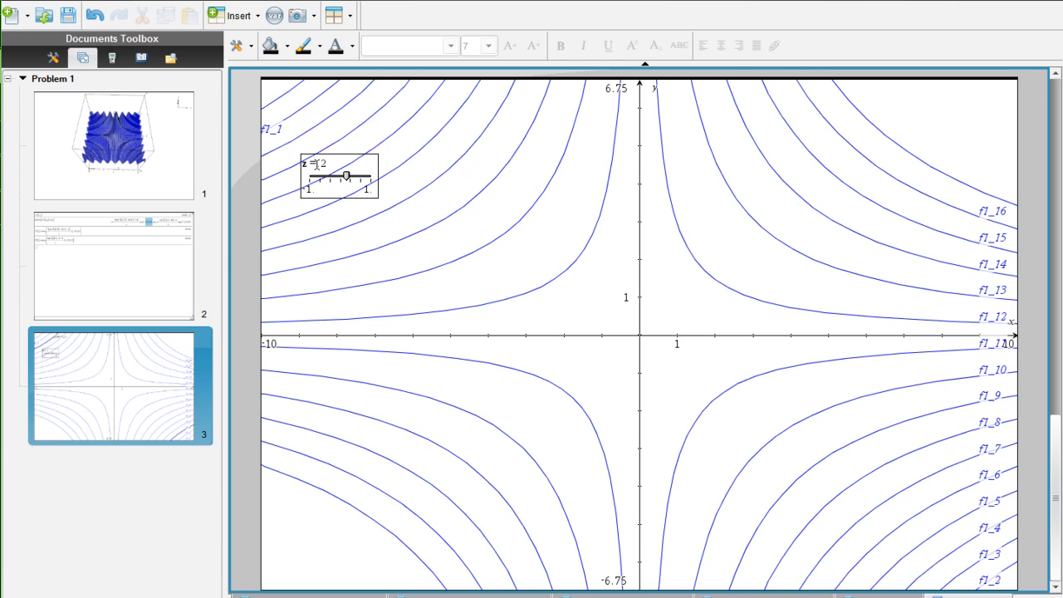
Step: Set the z slider's step size to 0.1 in its Settings dialog
right_click(339, 176)
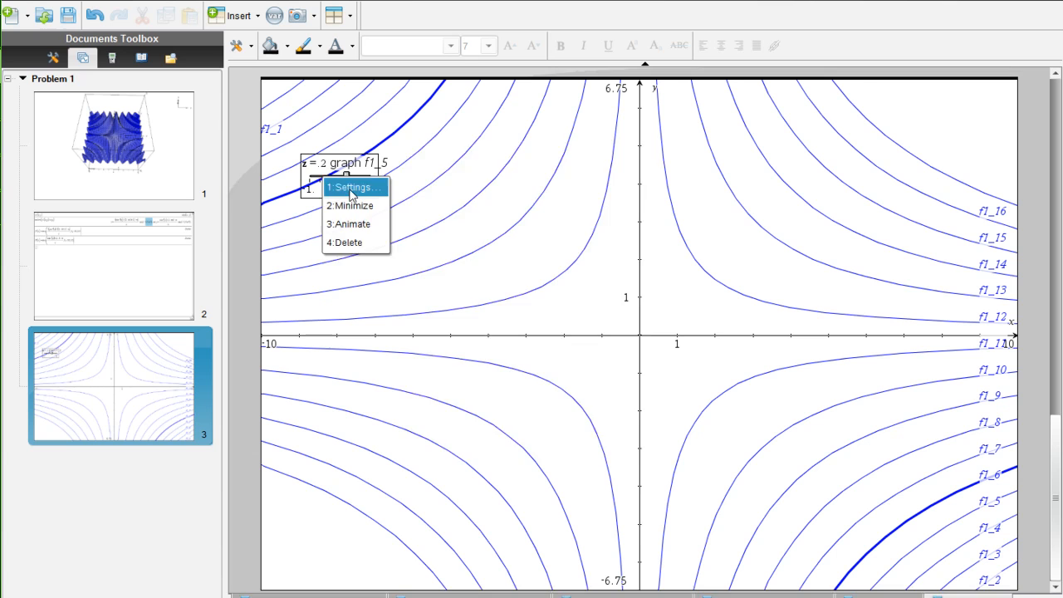
left_click(352, 186)
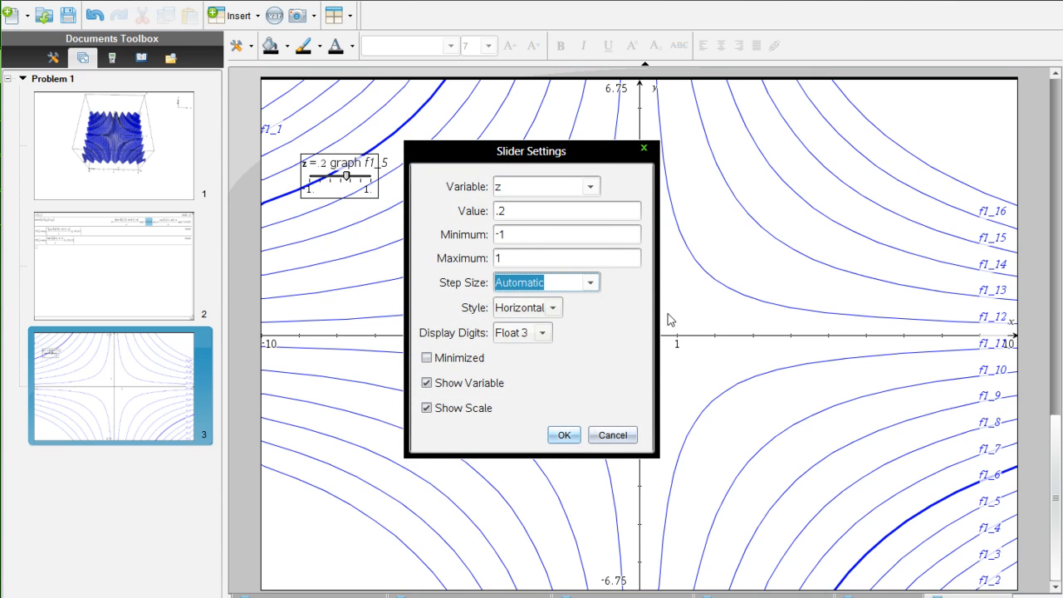
type("e")
type(".1")
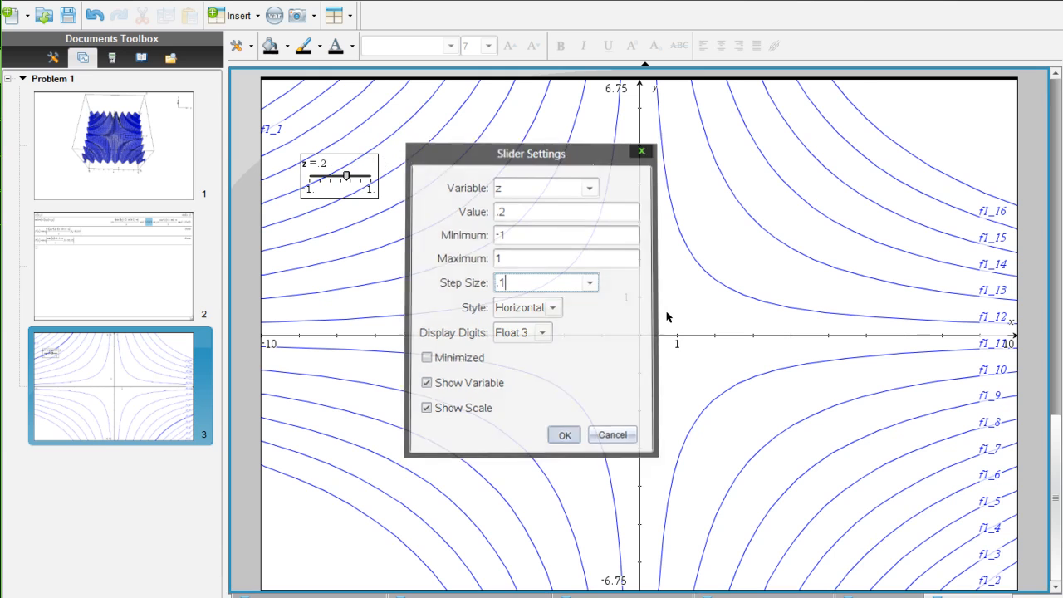
left_click(564, 435)
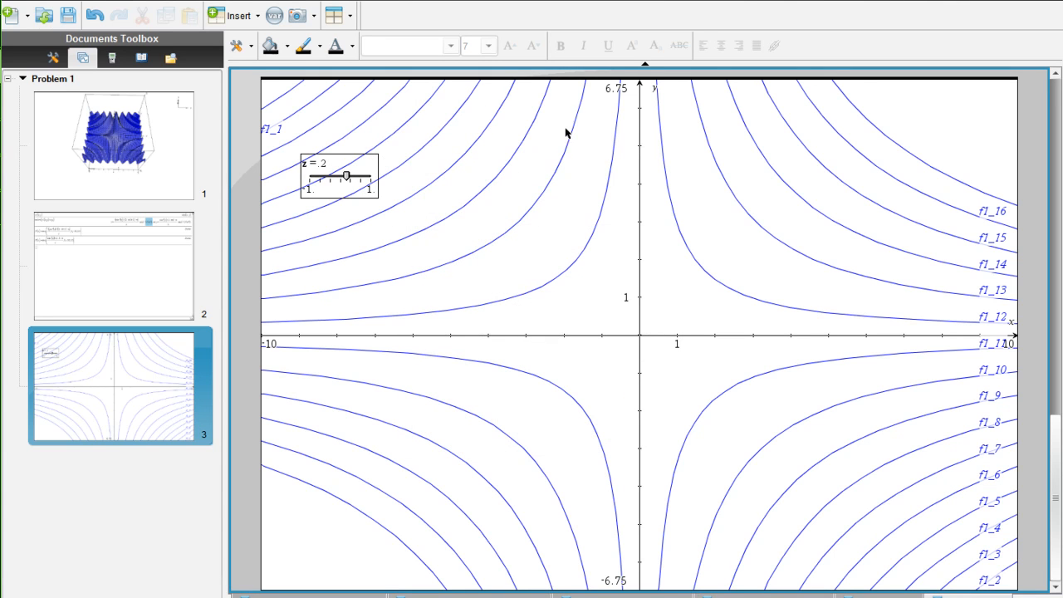
mouse_move(385, 235)
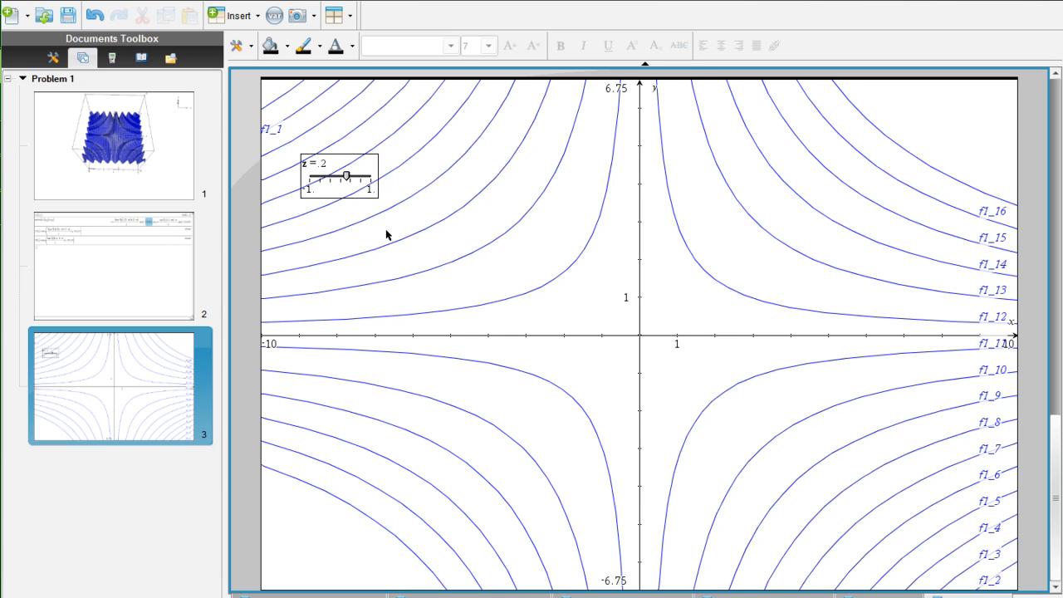
mouse_move(640, 89)
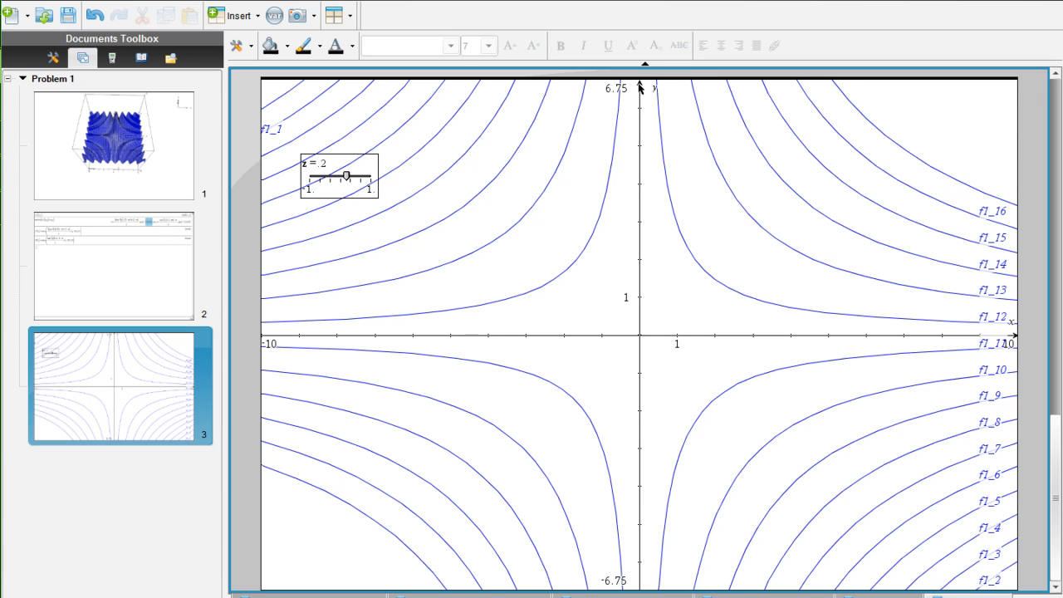
mouse_move(418, 385)
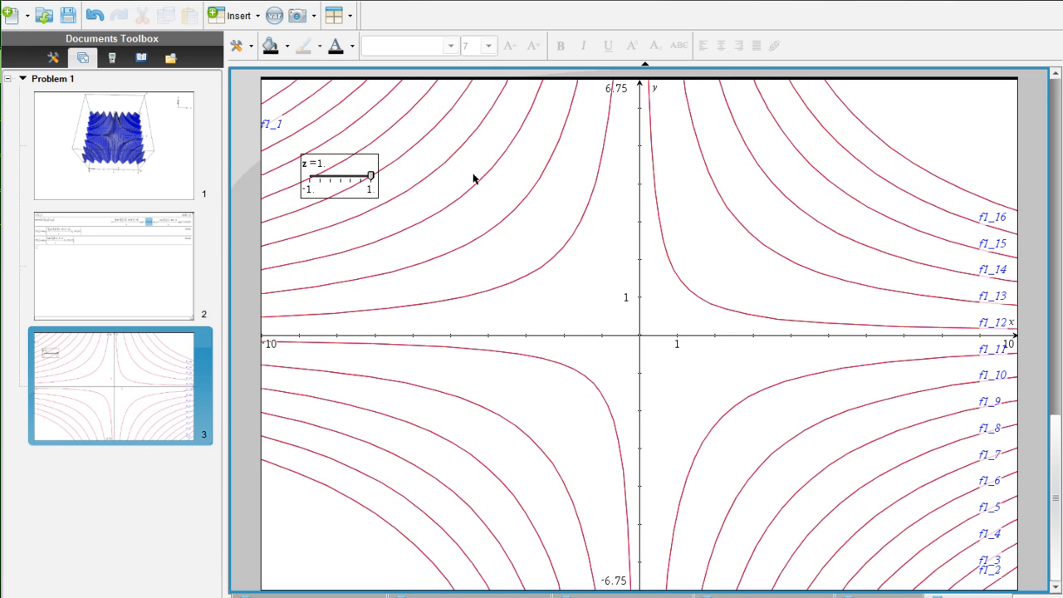
Step: Switch to the 3D surface page and orbit the surface to view it from the side
left_click(114, 145)
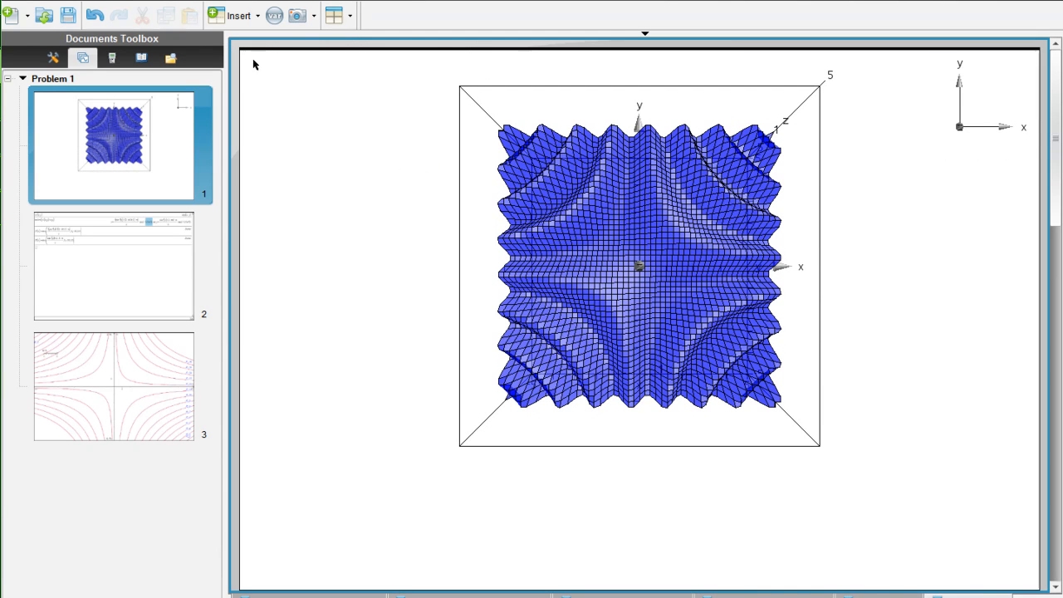
left_click(241, 45)
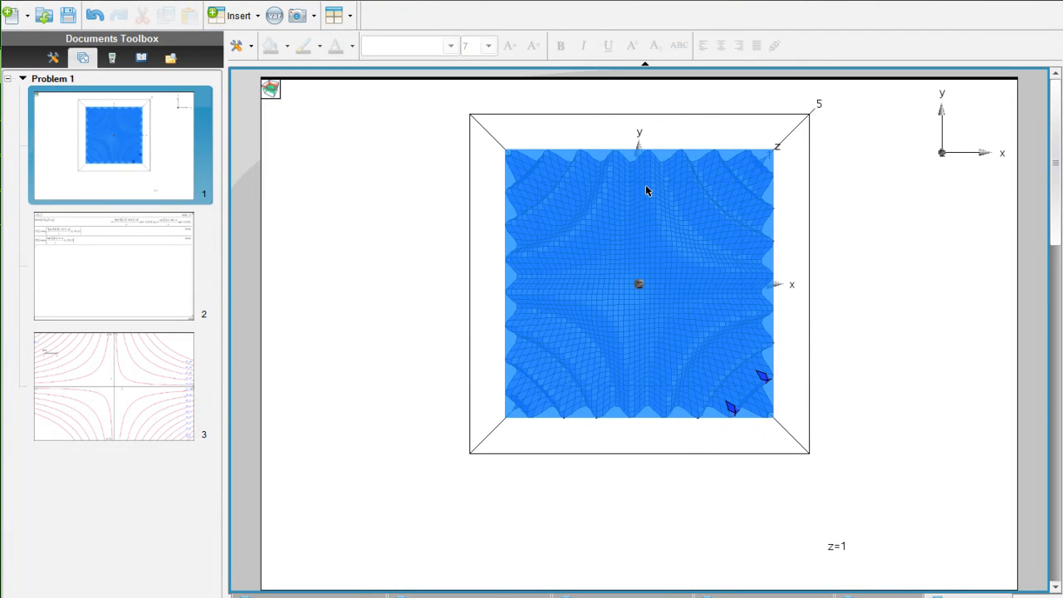
mouse_move(682, 162)
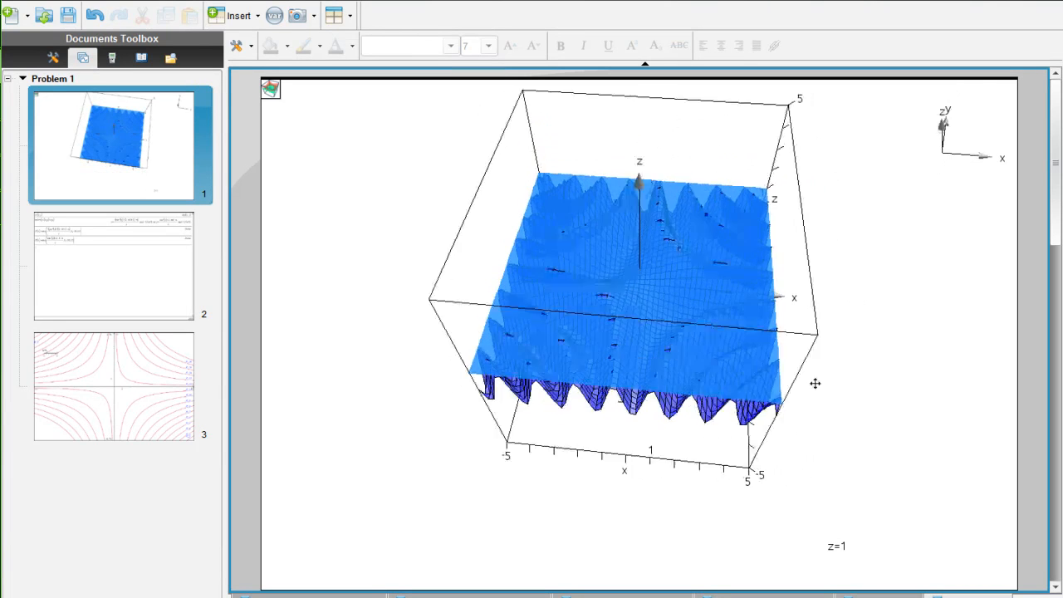
left_click_drag(816, 383, 755, 423)
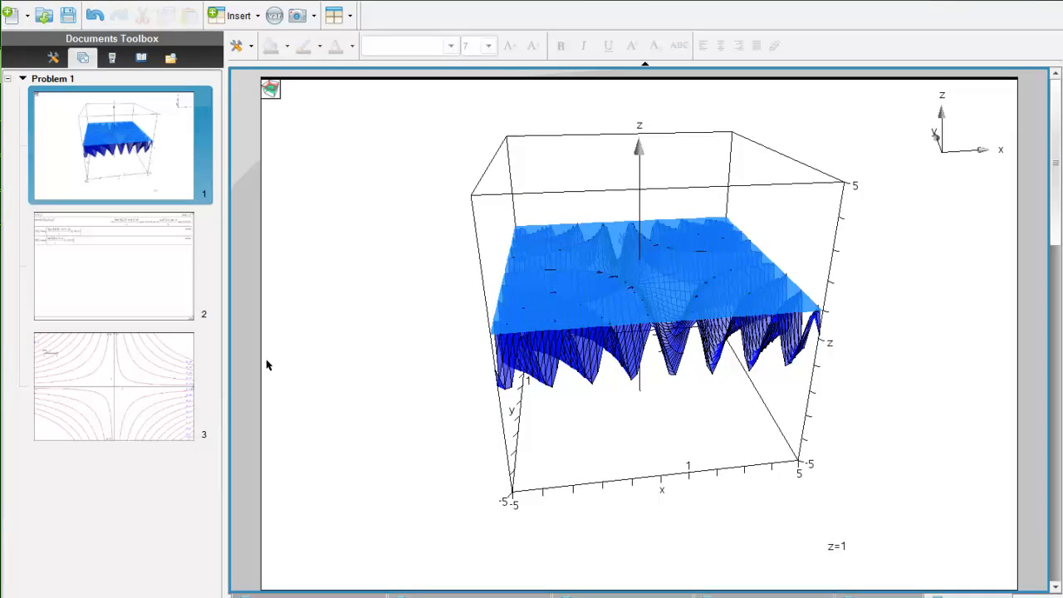
Step: Alternate between the 3D surface and contour pages, ending on the contour graph
left_click(114, 385)
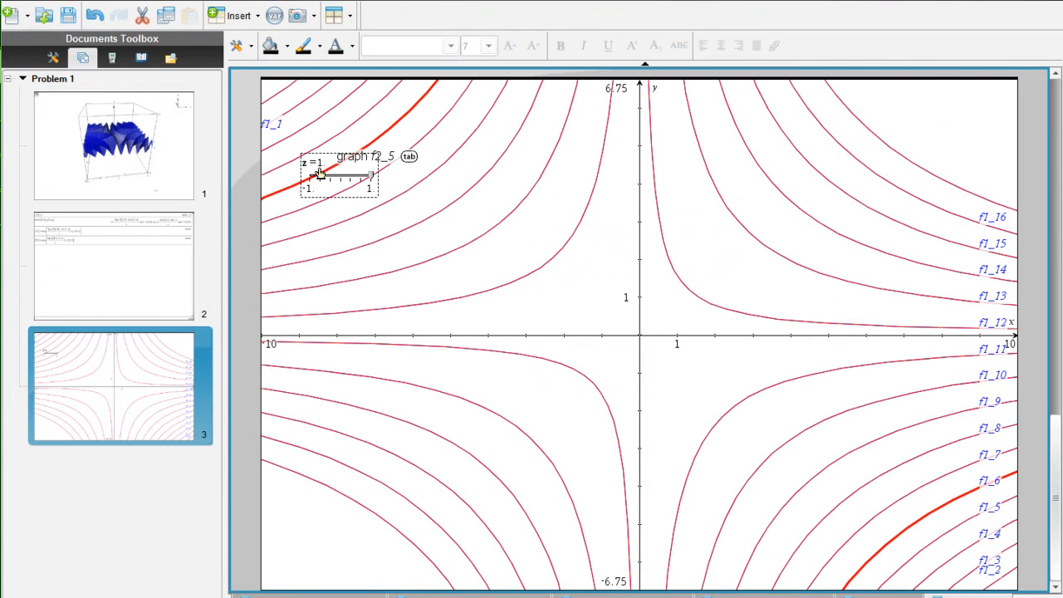
left_click(114, 146)
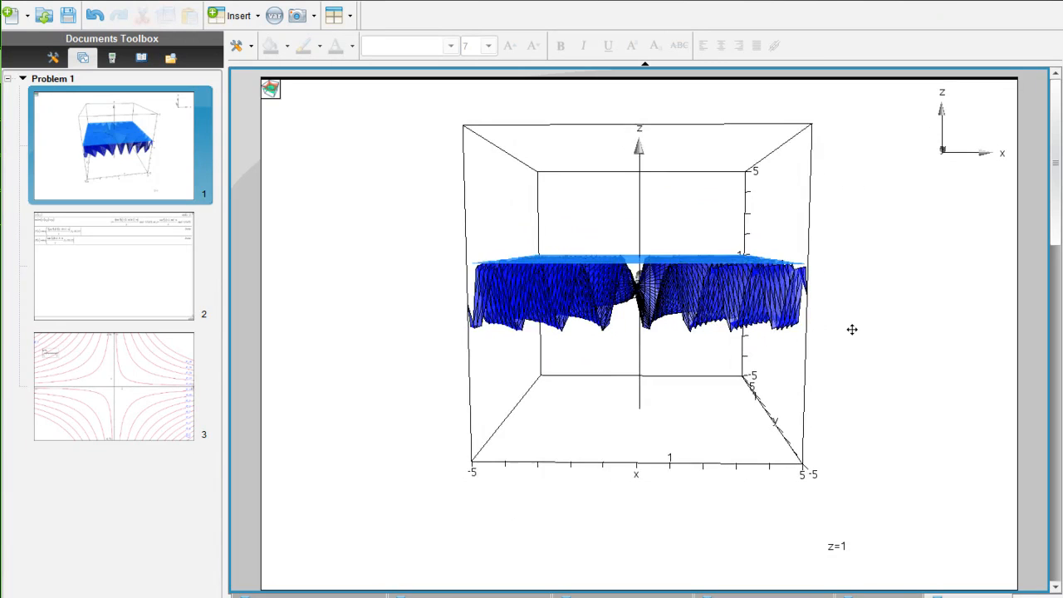
left_click(114, 386)
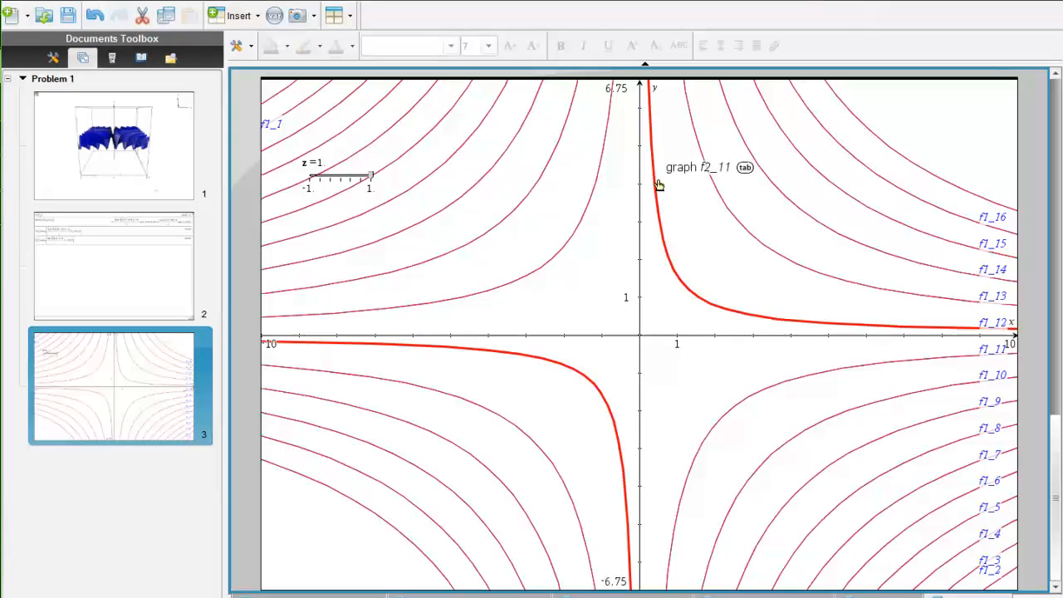
left_click(114, 143)
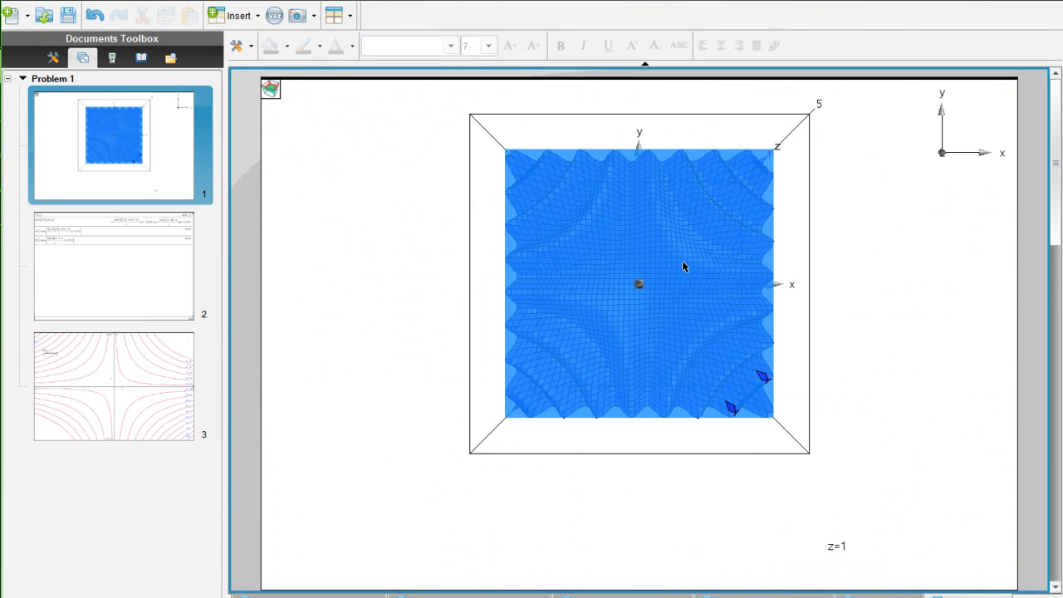
mouse_move(549, 285)
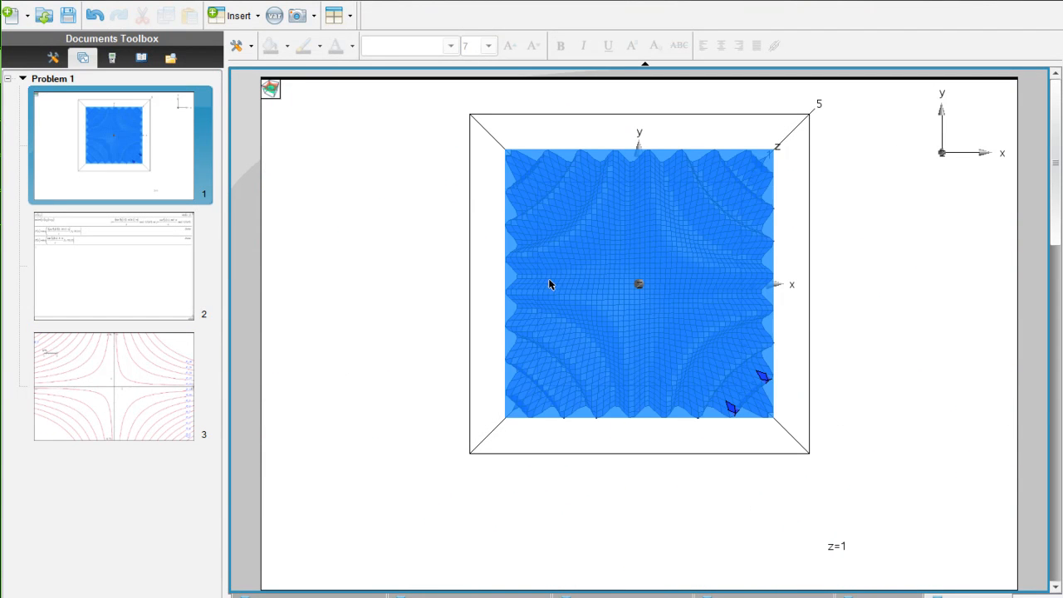
mouse_move(710, 366)
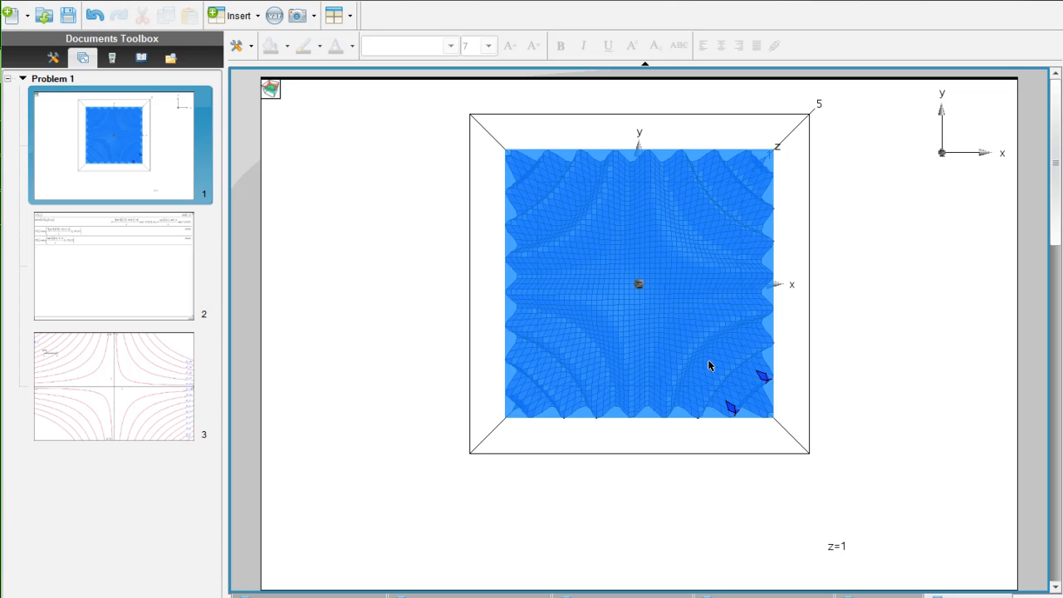
mouse_move(605, 270)
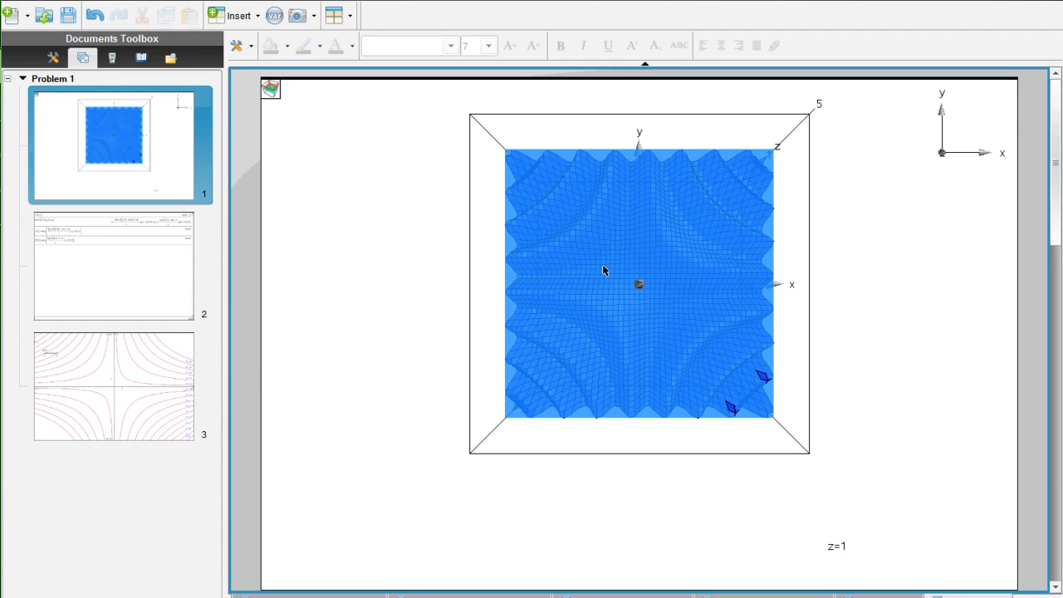
left_click(113, 385)
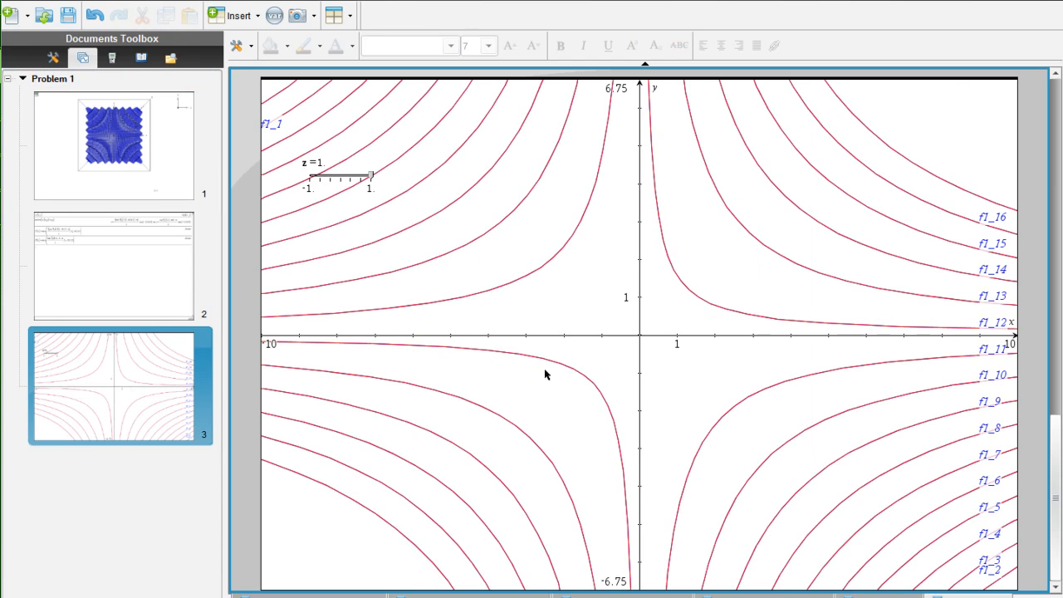
mouse_move(343, 375)
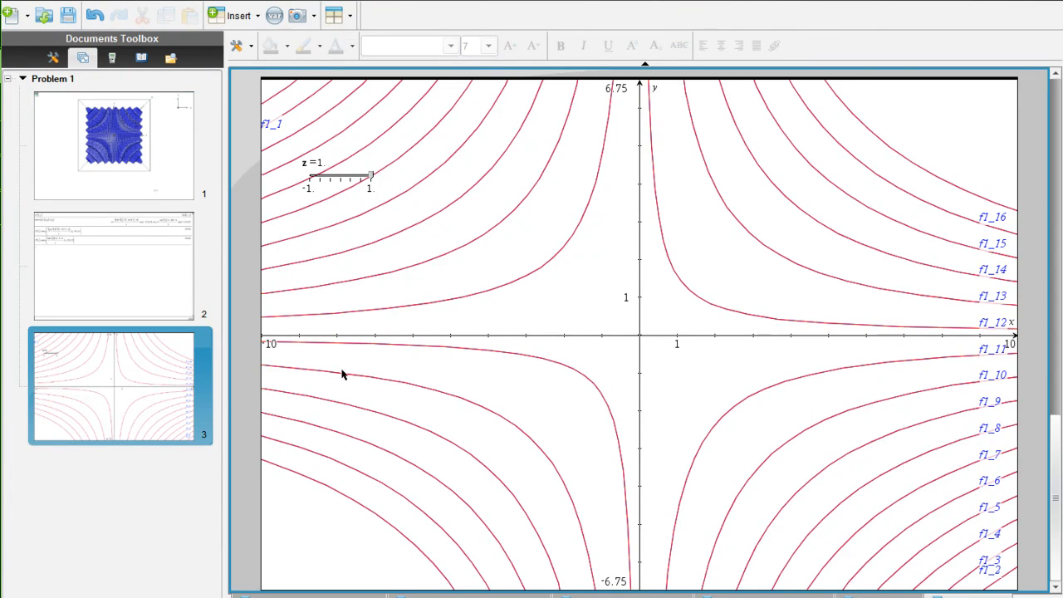
mouse_move(153, 251)
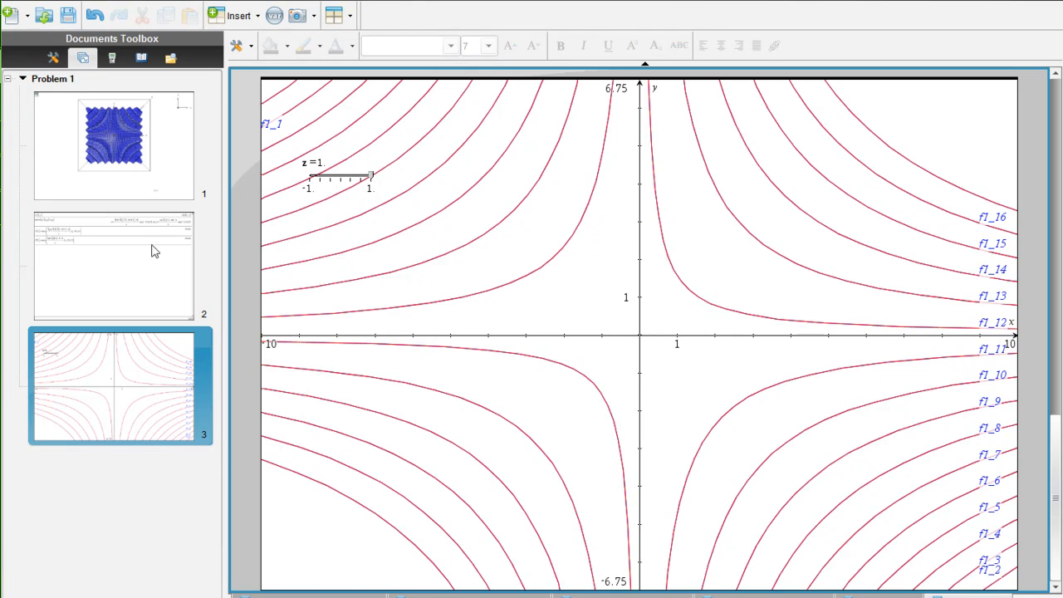
left_click(114, 145)
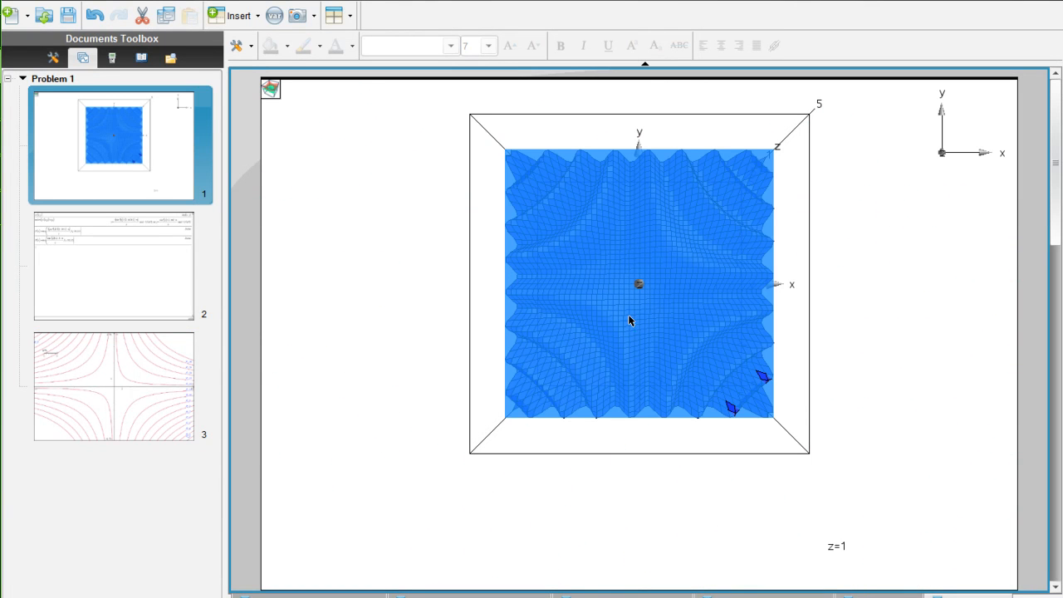
mouse_move(100, 353)
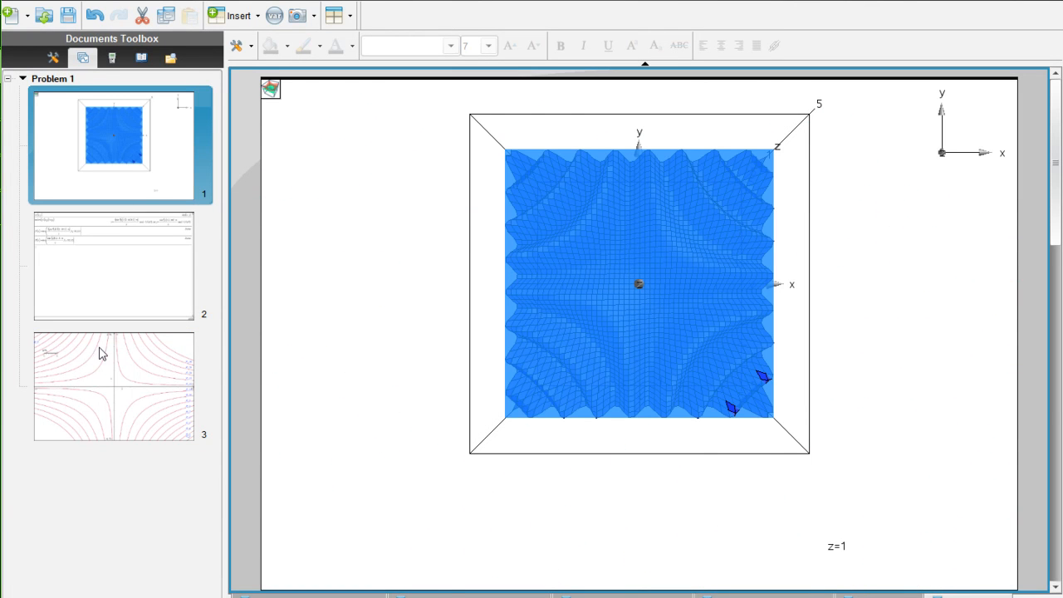
left_click(113, 385)
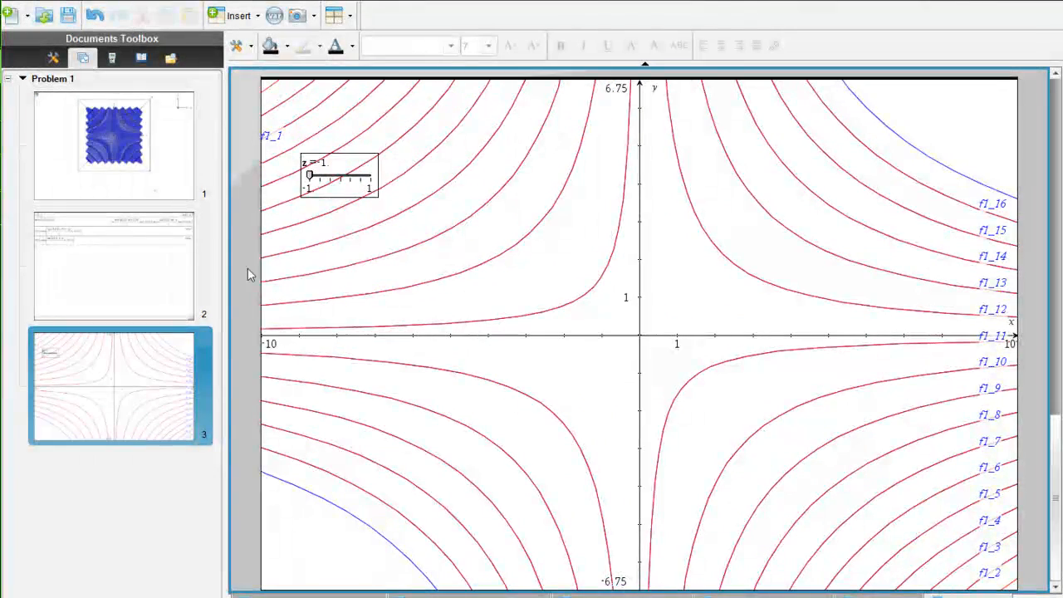
Step: View the 3D surface page at z = -1, then return to the contour graph page
left_click(114, 136)
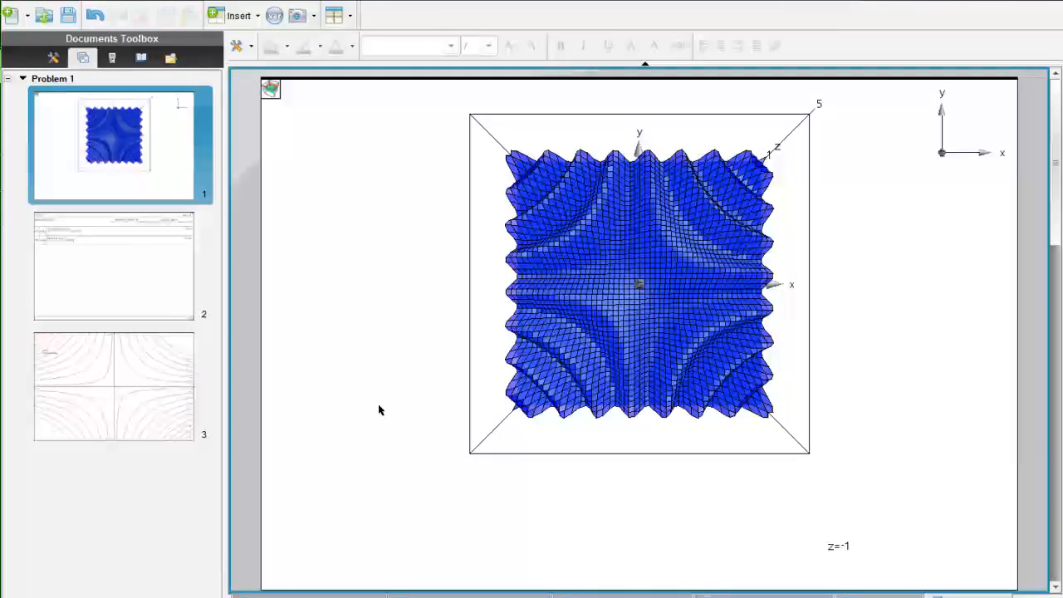
left_click(114, 385)
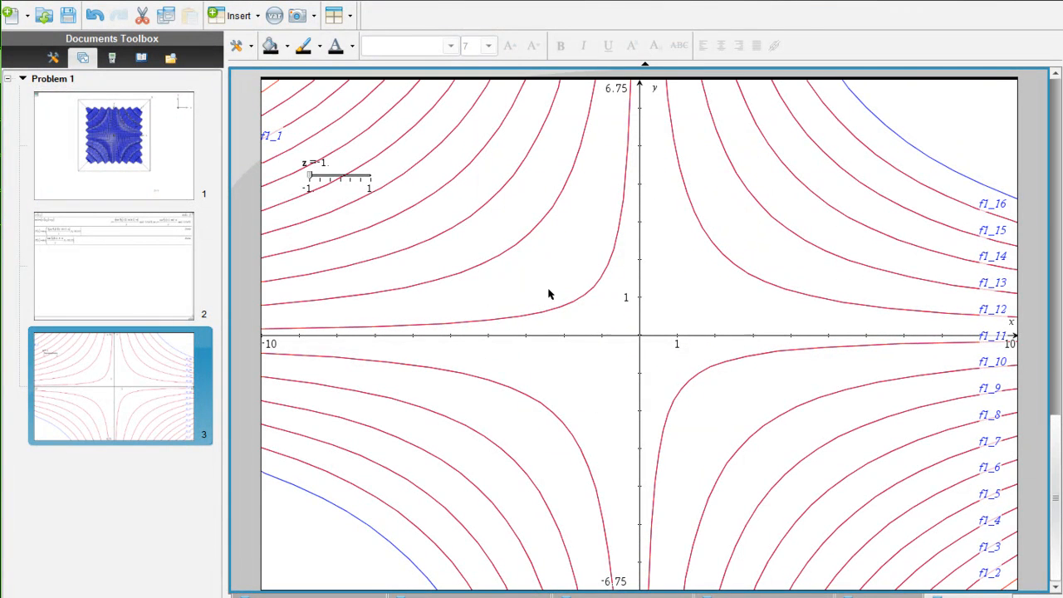
mouse_move(709, 335)
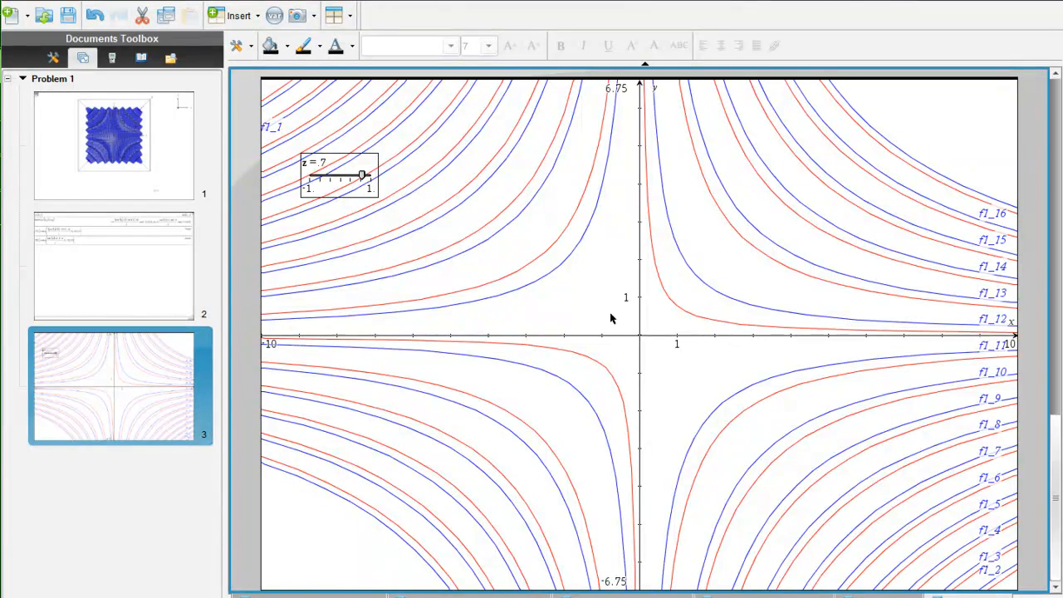
Step: Alternate between the 3D surface page and the contour page at z = 0.5, ending on contours
left_click(114, 135)
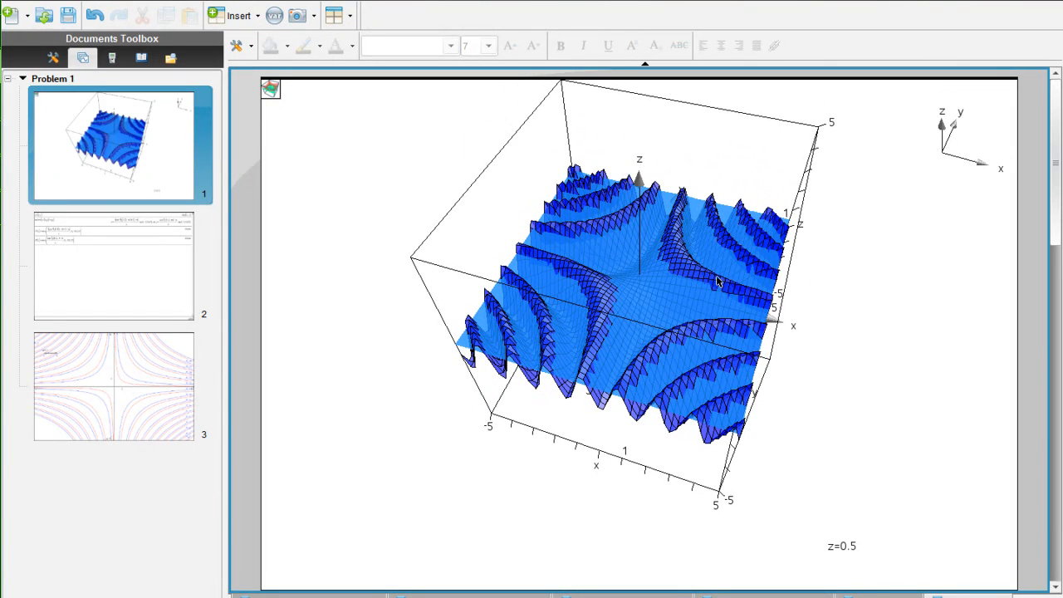
mouse_move(745, 299)
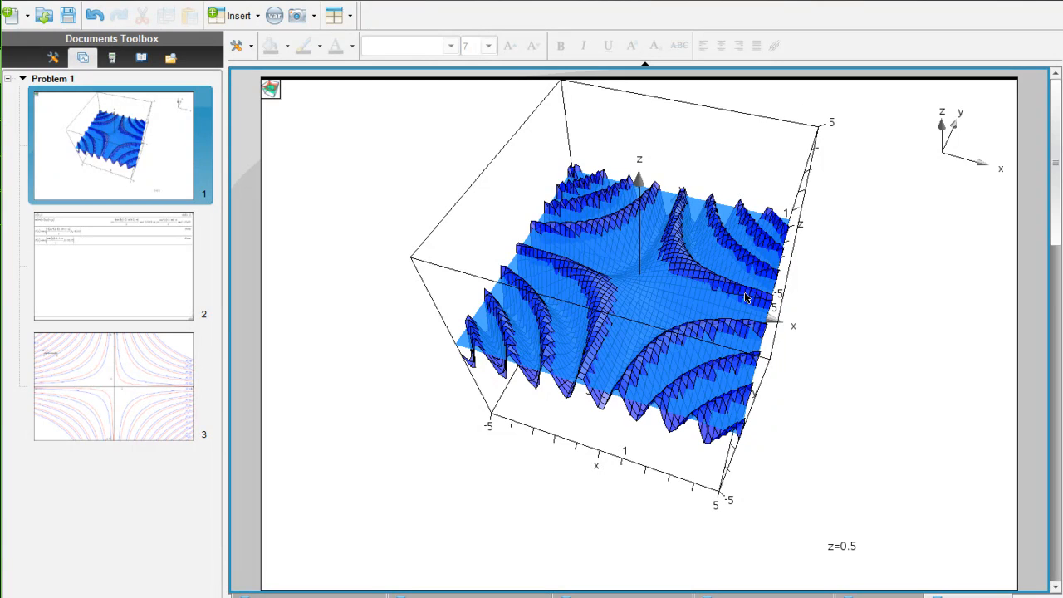
mouse_move(112, 339)
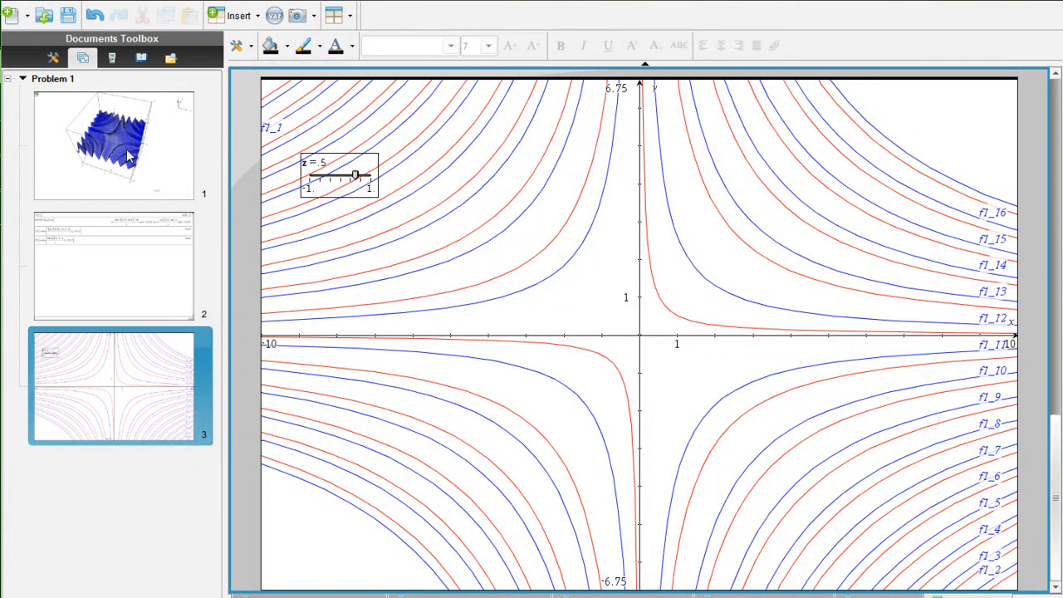
left_click(112, 146)
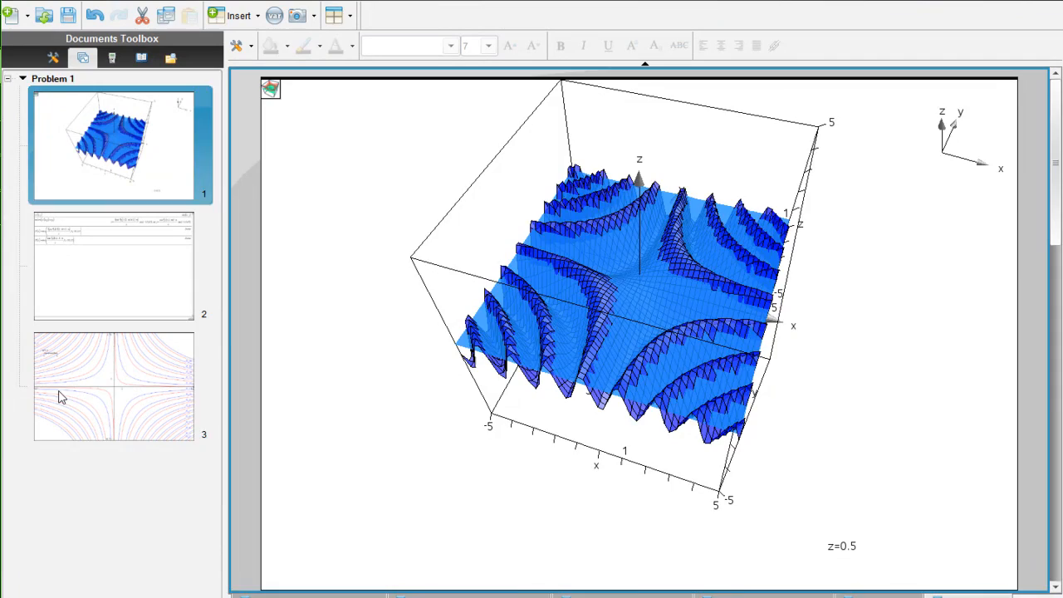
left_click(114, 386)
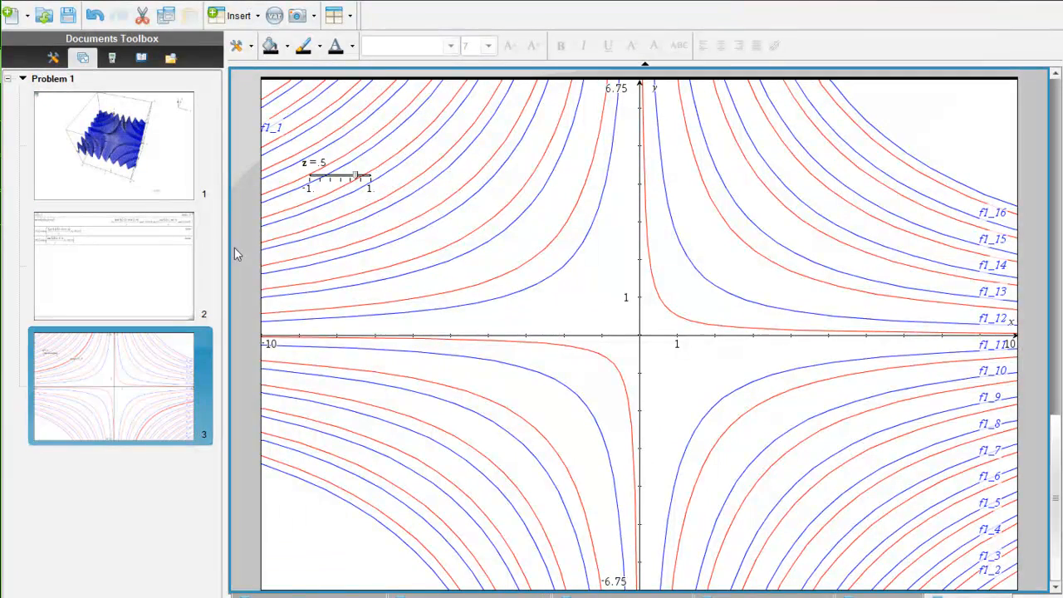
left_click(113, 146)
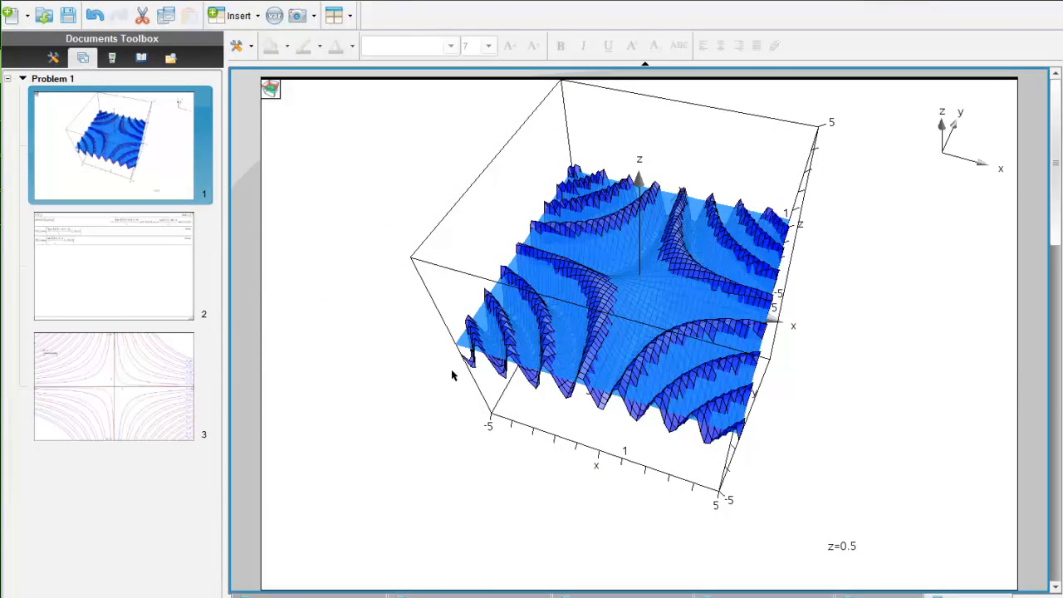
left_click(114, 386)
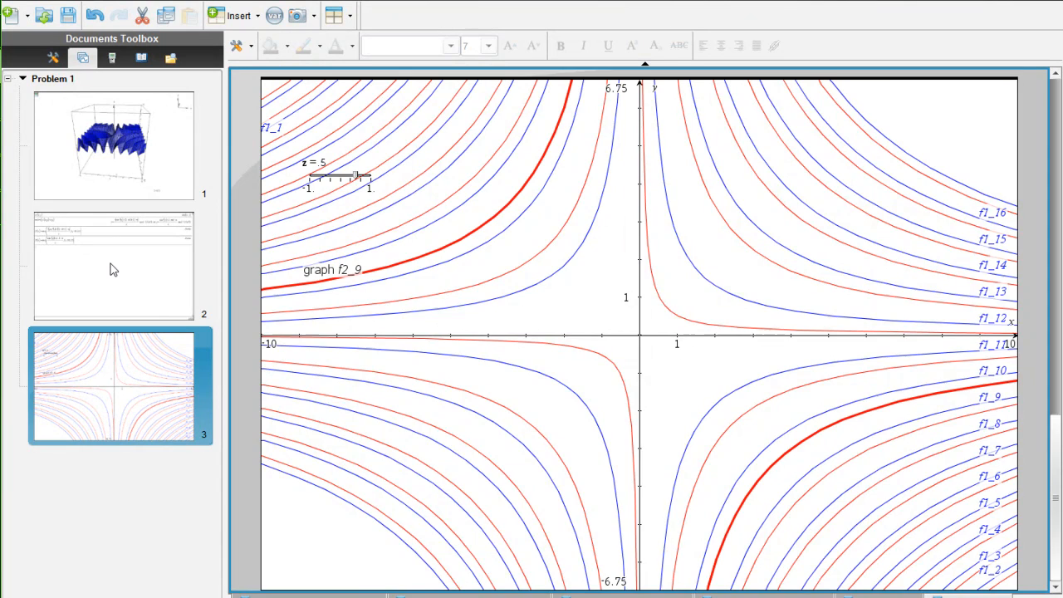
Step: Open the calculator page, mark the -1≤z≤1 solve condition, glance at the contours, and return
left_click(112, 264)
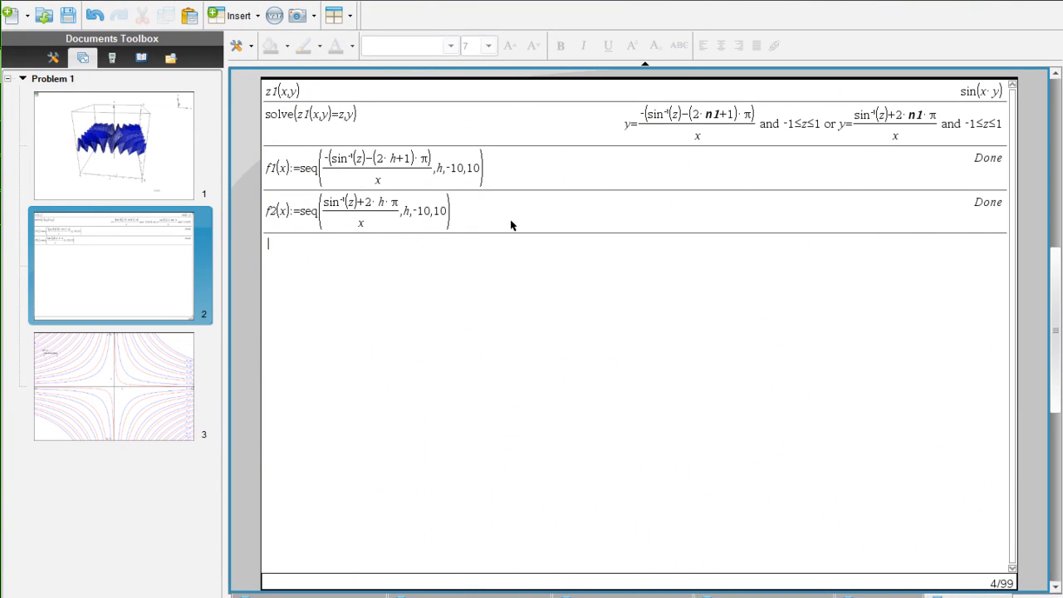
mouse_move(534, 168)
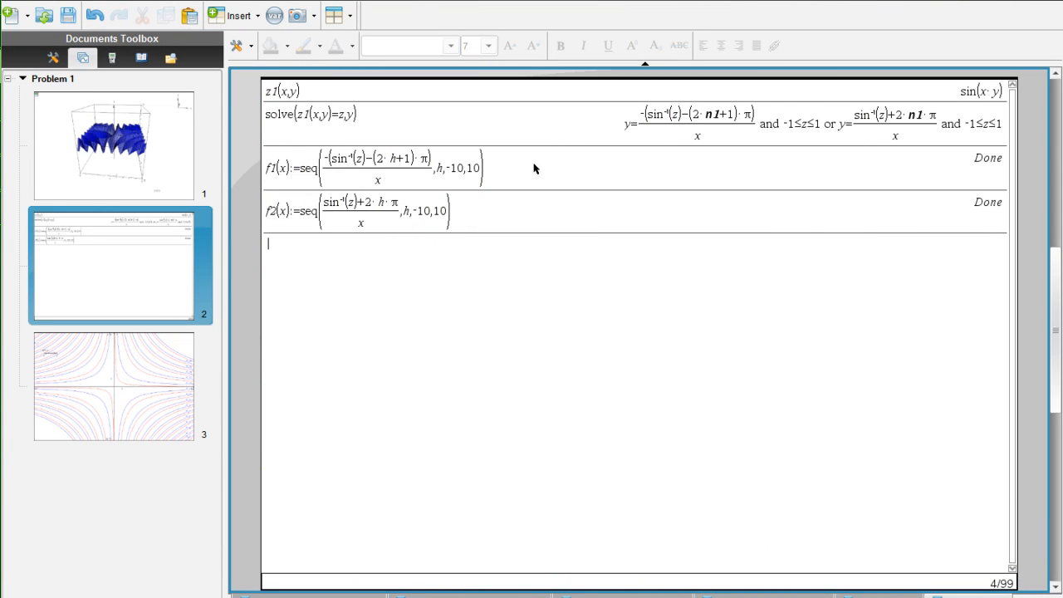
mouse_move(576, 188)
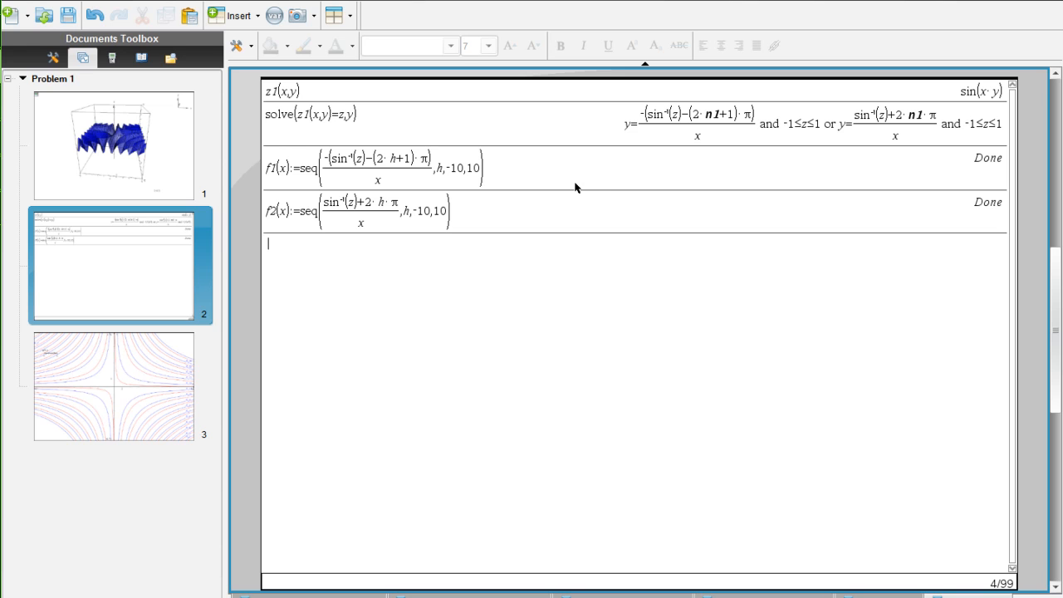
mouse_move(573, 216)
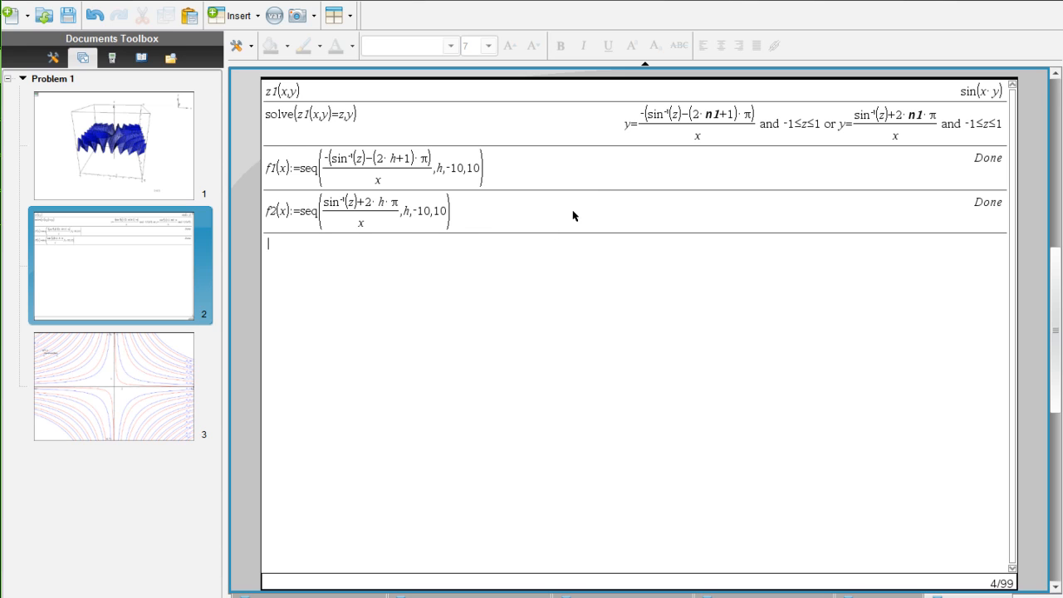
mouse_move(518, 274)
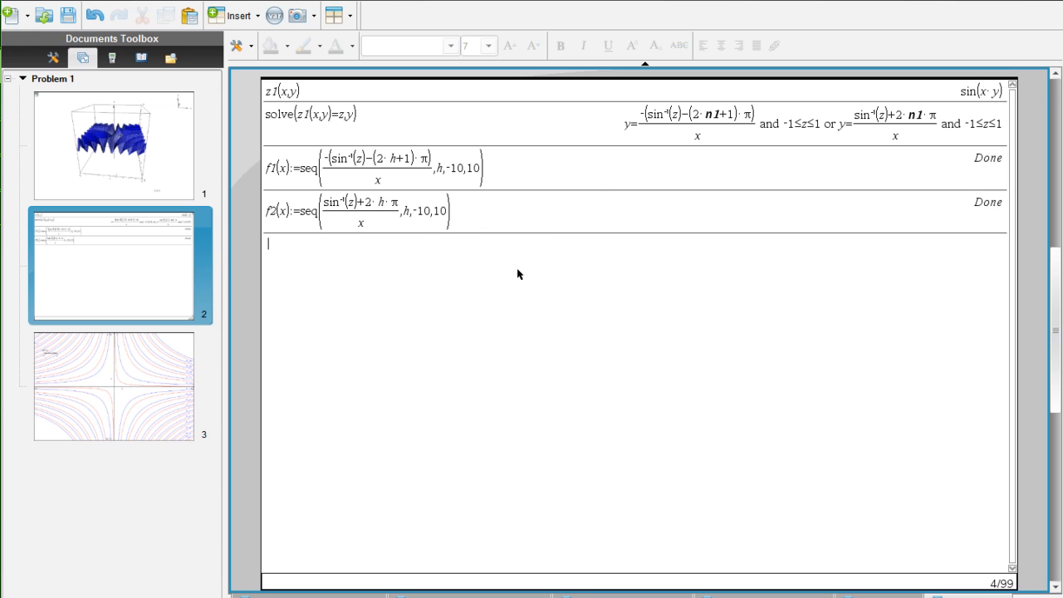
mouse_move(652, 196)
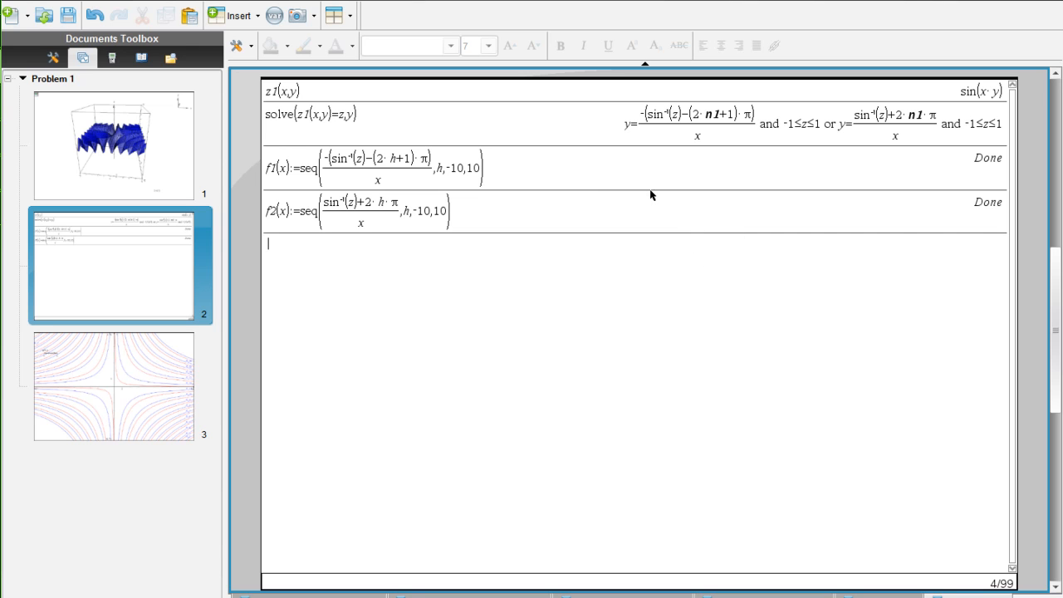
mouse_move(487, 265)
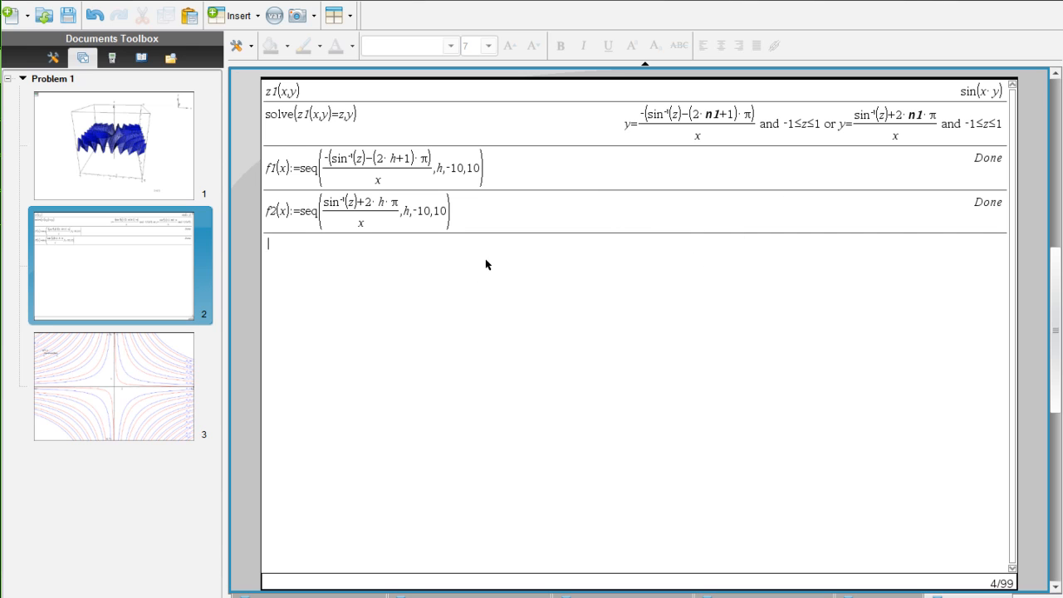
mouse_move(152, 350)
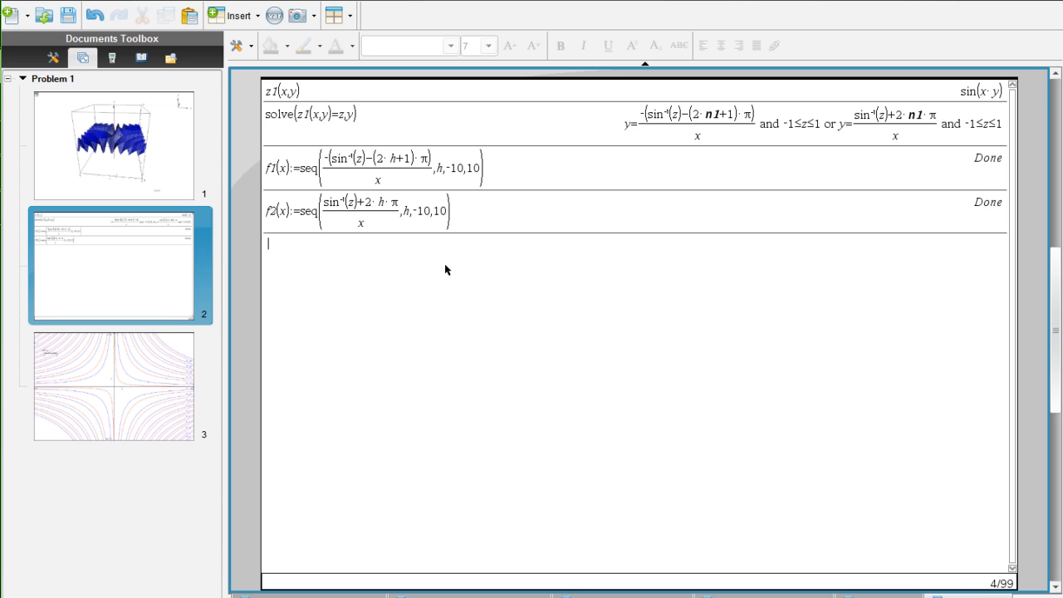
mouse_move(791, 133)
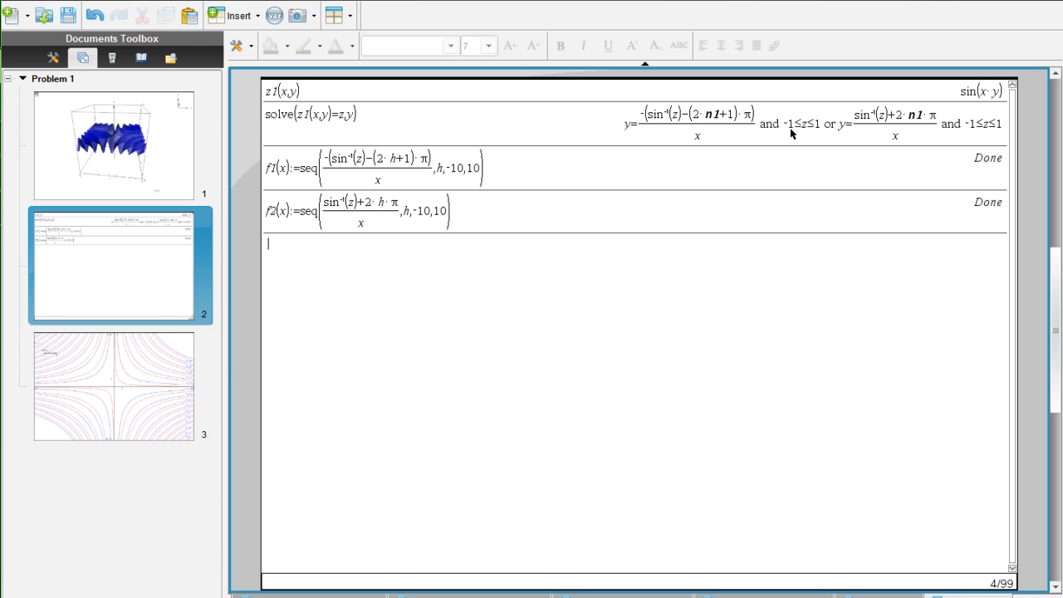
double_click(803, 123)
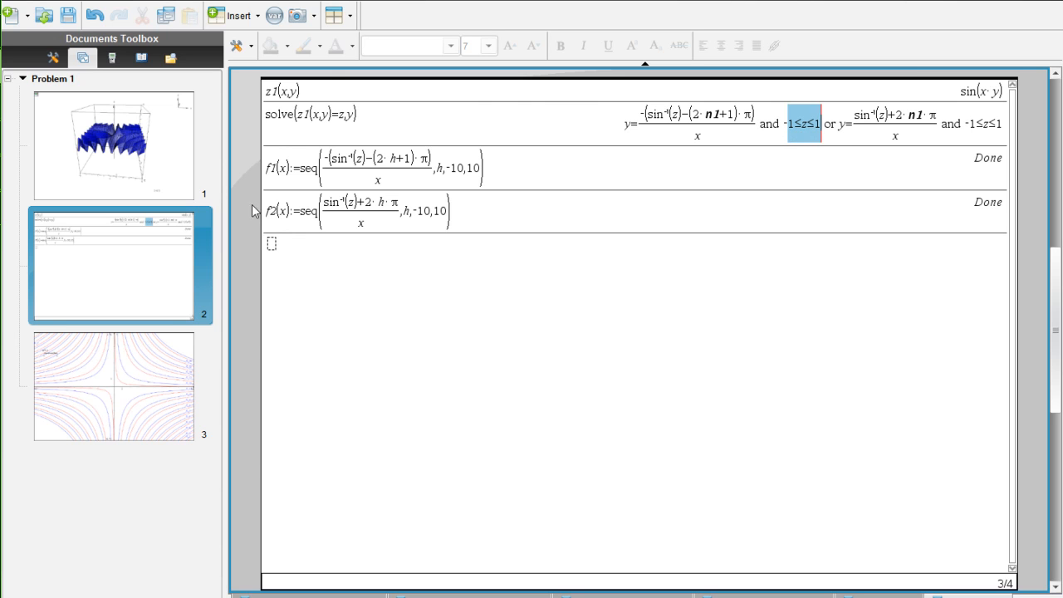
left_click(114, 385)
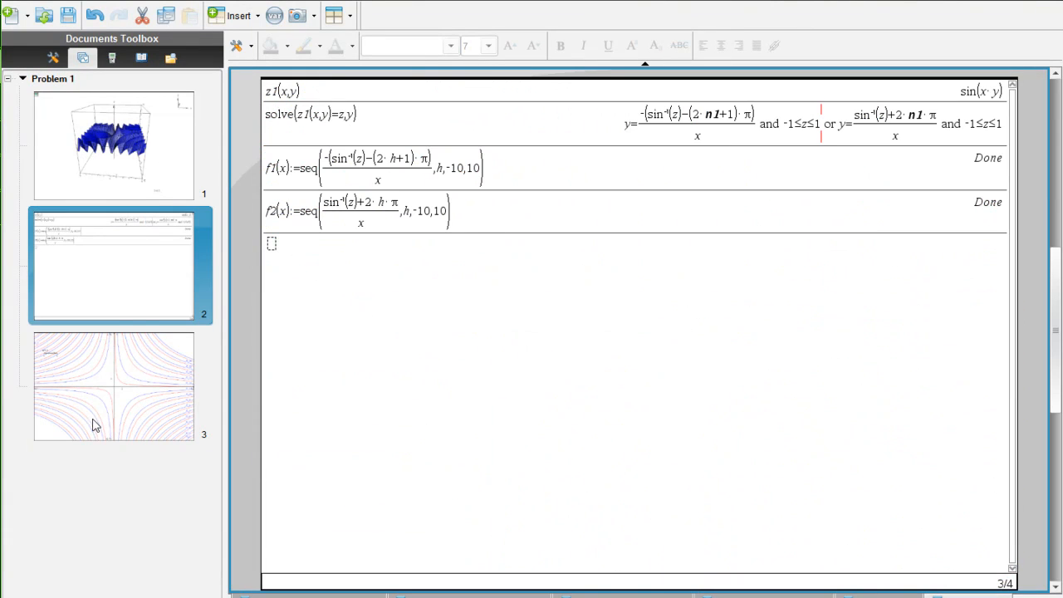
left_click(114, 385)
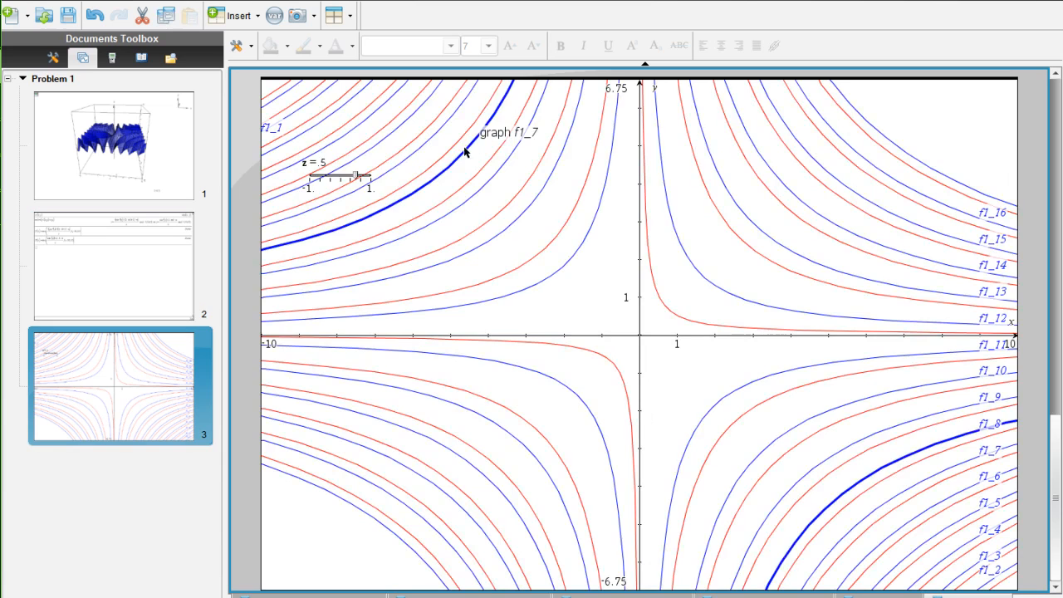
left_click(112, 264)
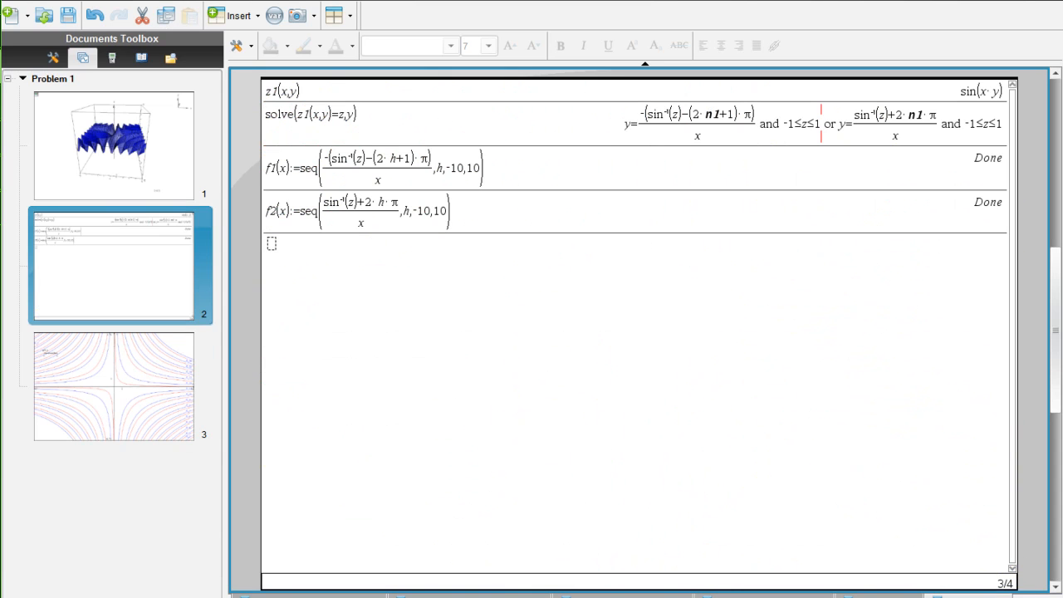